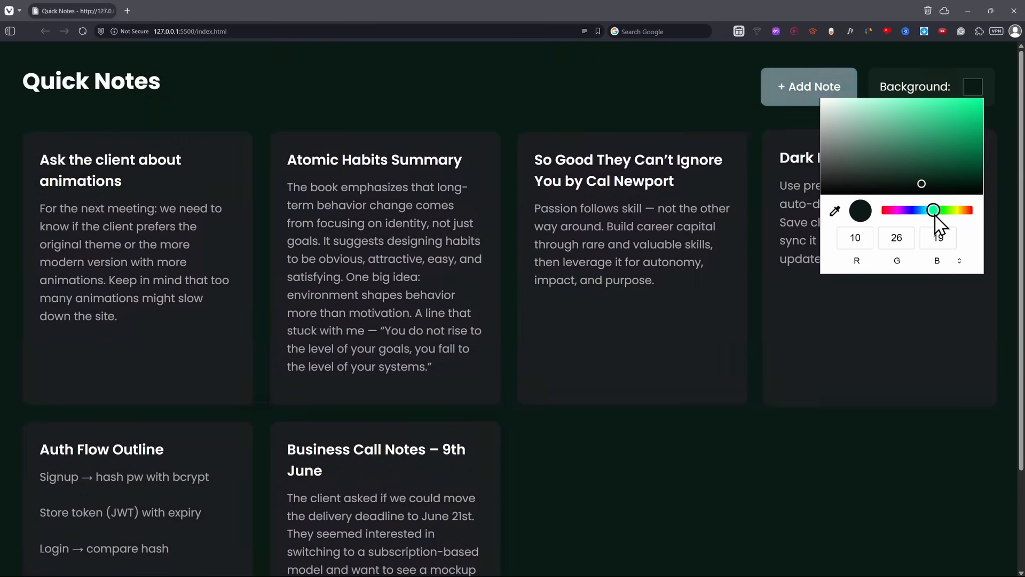
Try yellow and blue background hues, then lighten and fine-tune the shade to dark slate blue.
left_click_drag(936, 210, 955, 210)
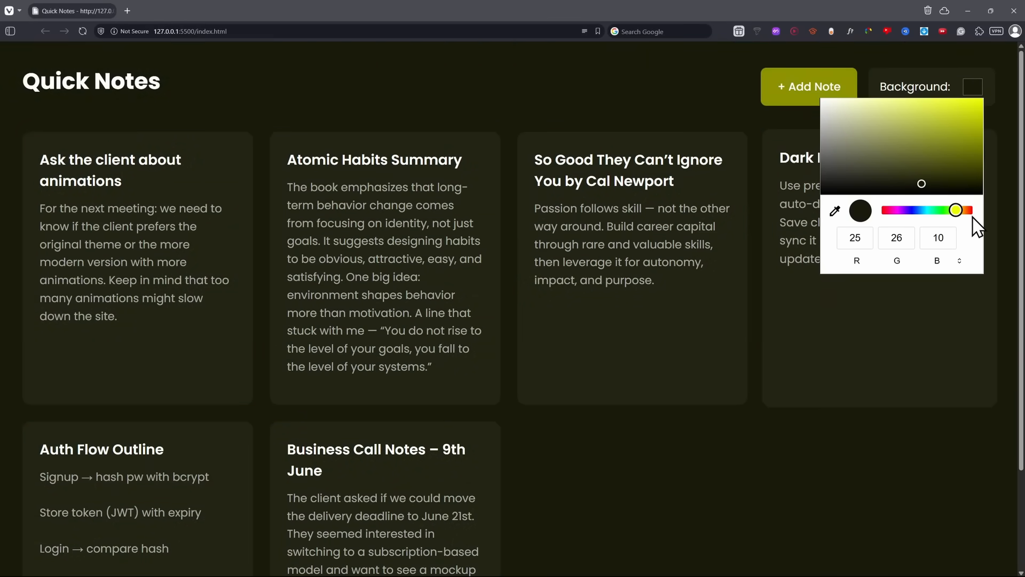
left_click_drag(956, 210, 916, 210)
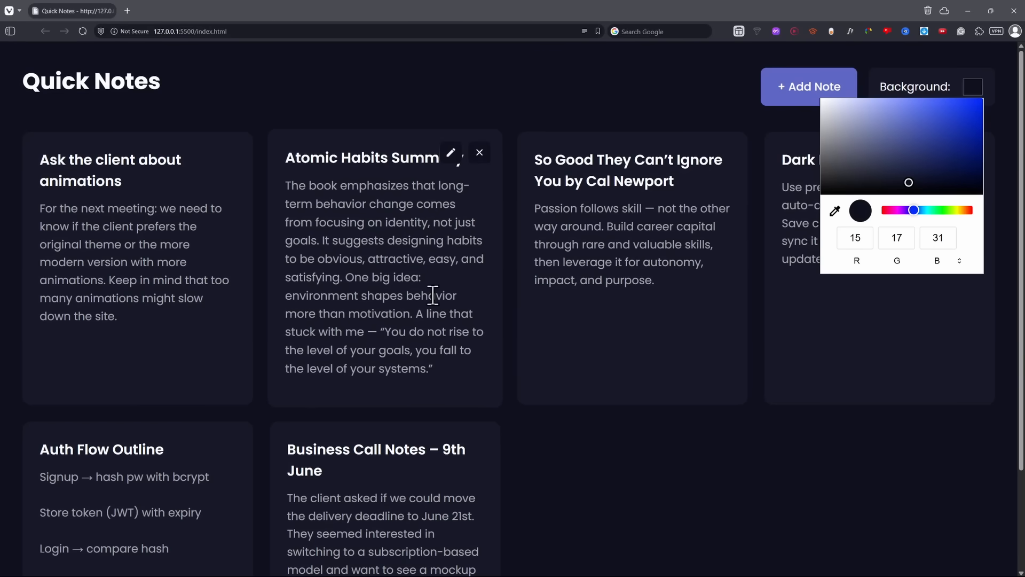
left_click(888, 104)
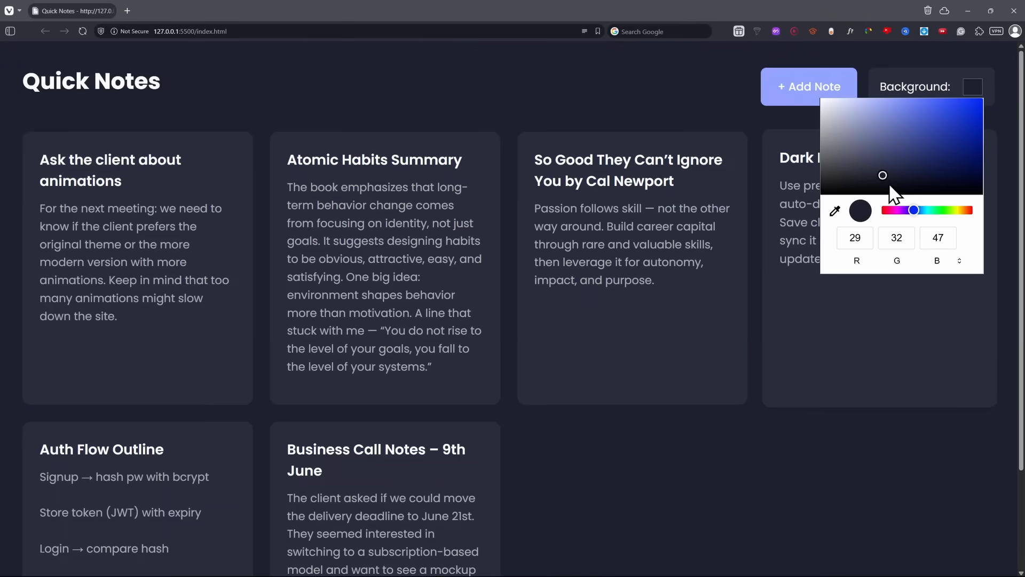
left_click_drag(914, 209, 934, 209)
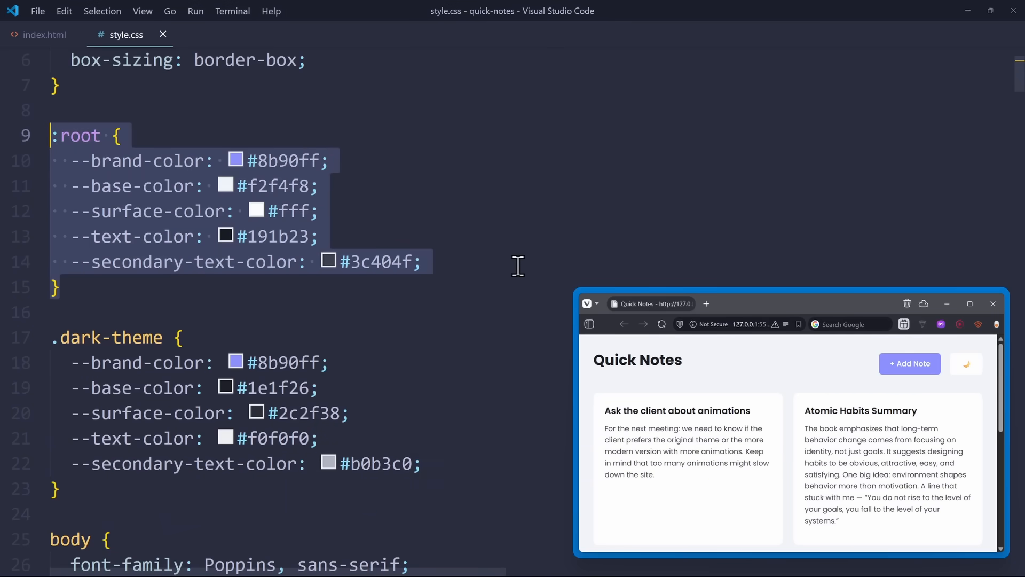
left_click(320, 186)
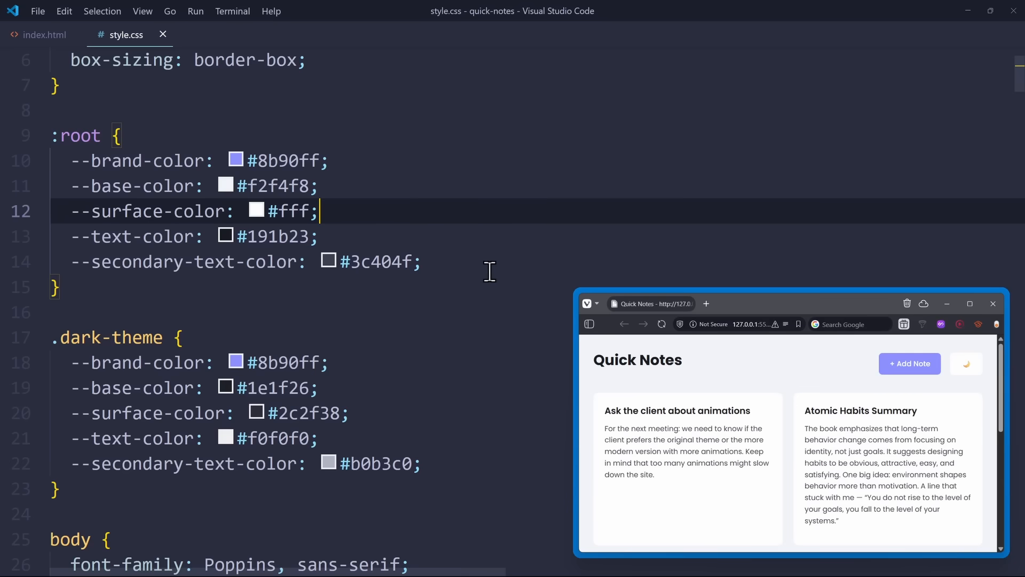
scroll("down", 3)
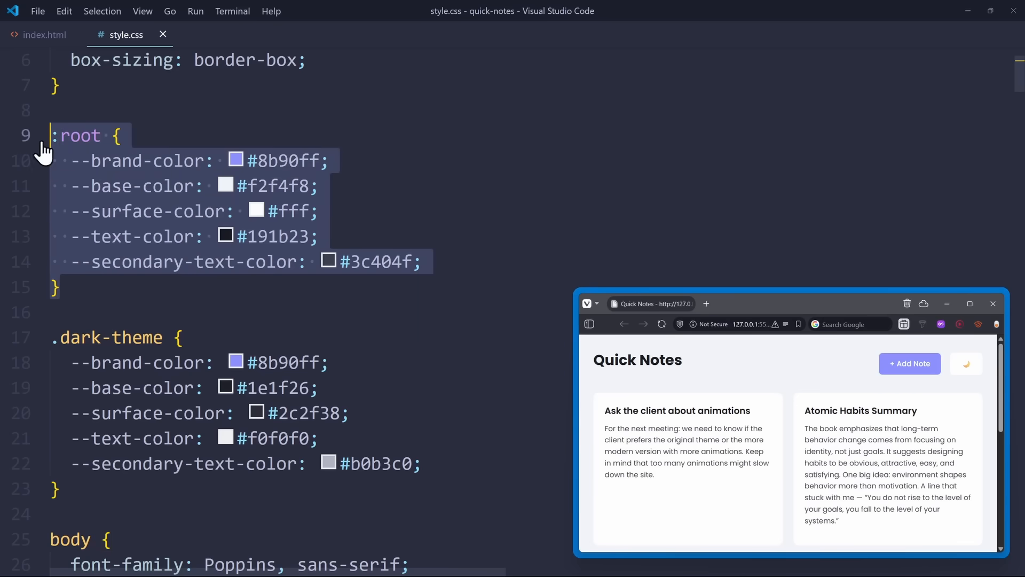
Delete the :root and .dark-theme blocks, add dark variables like --brand-color: #8b90ff to body, and save.
key("Delete")
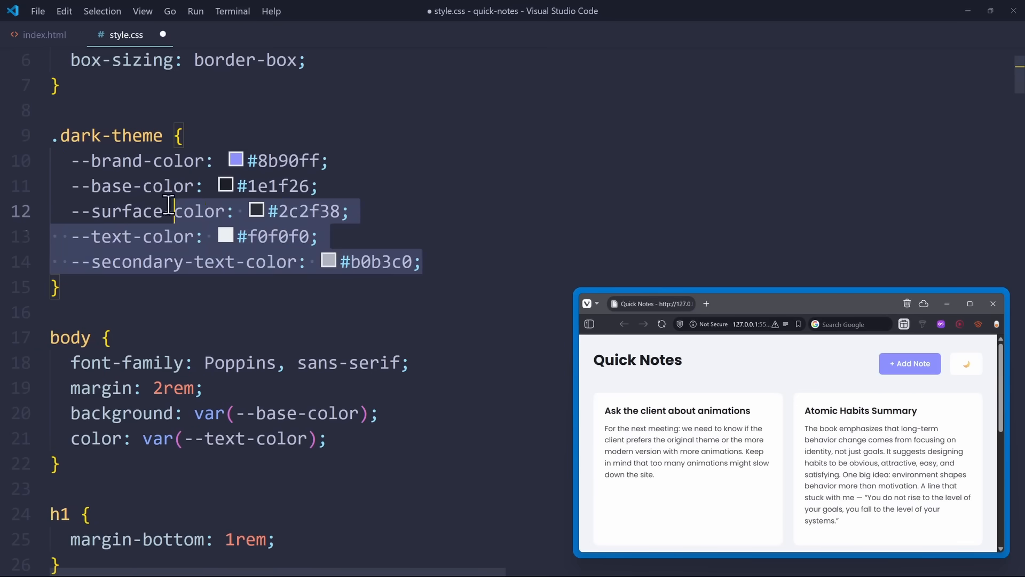
key("Delete")
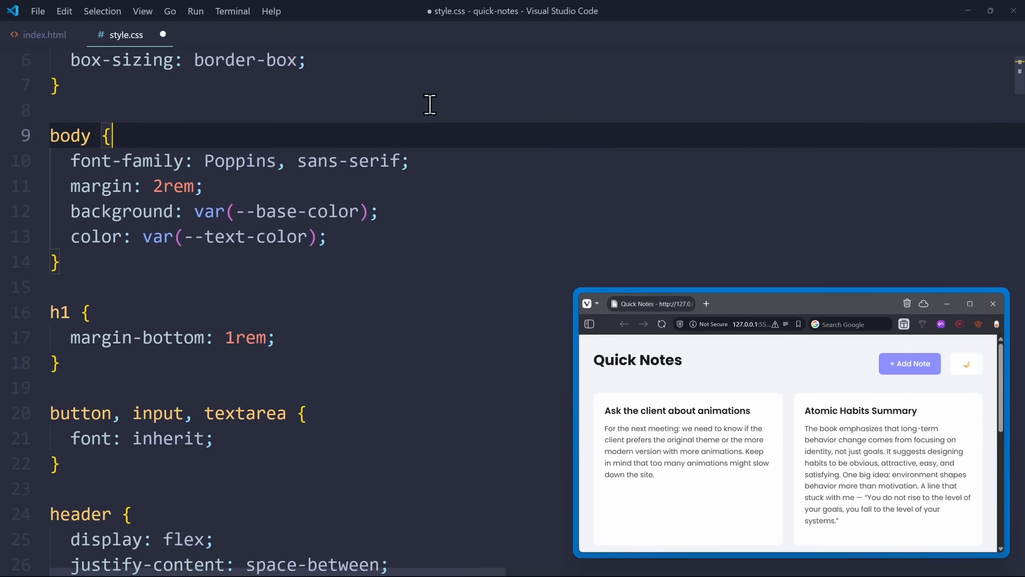
type("--brand-color: #8b90ff;")
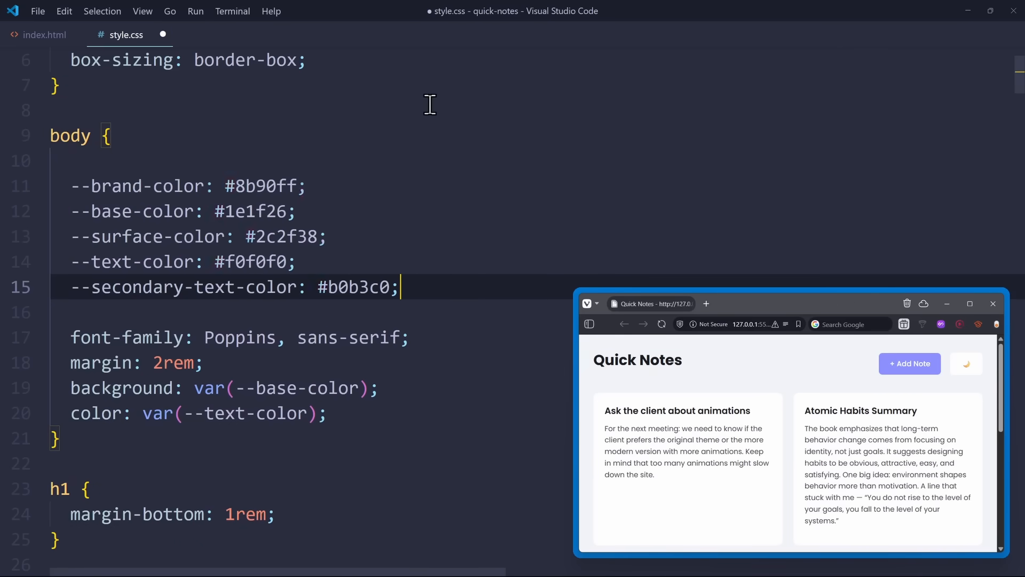
key("ctrl+s")
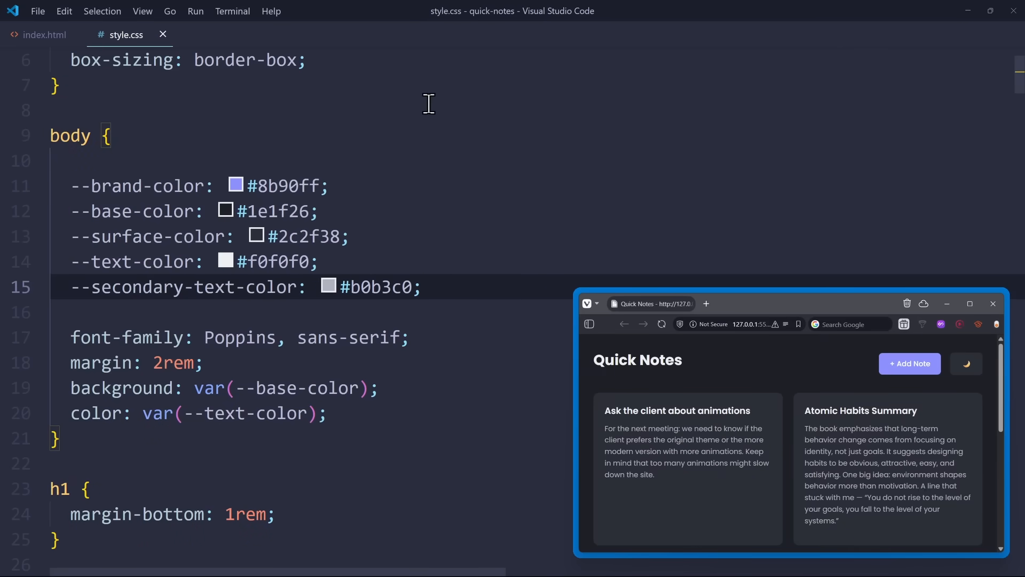
mouse_move(433, 114)
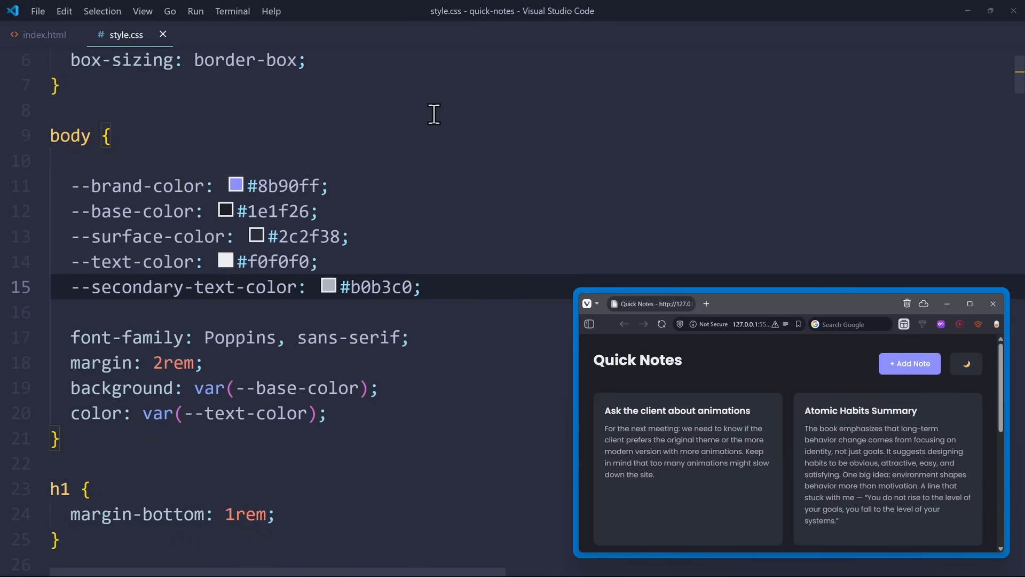
mouse_move(464, 198)
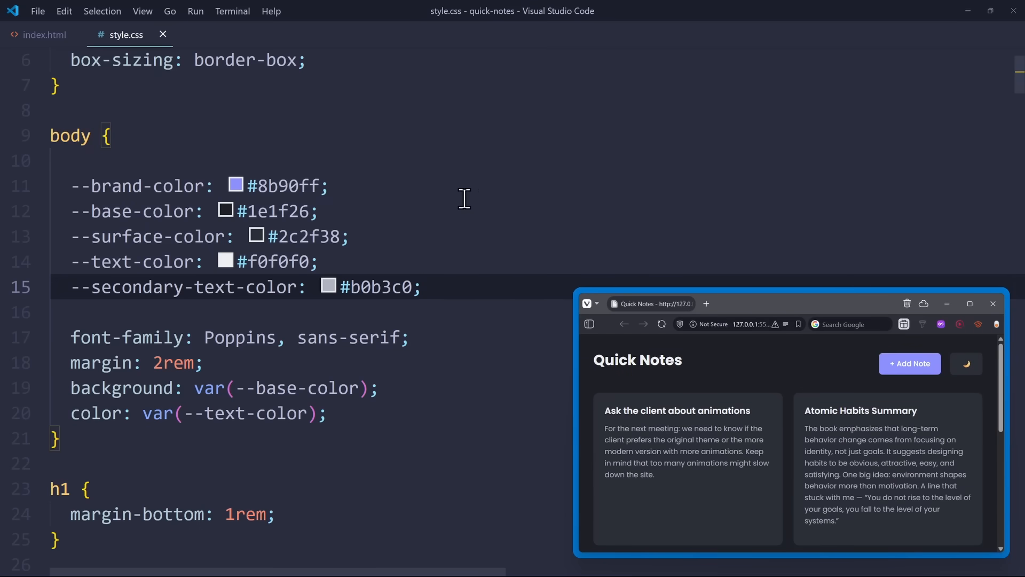
mouse_move(469, 207)
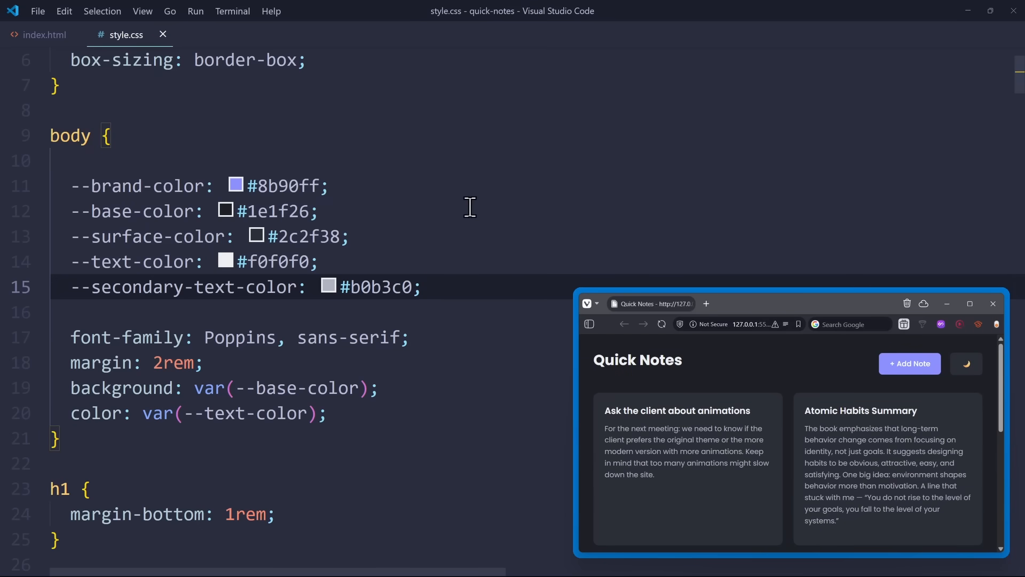
left_click(318, 210)
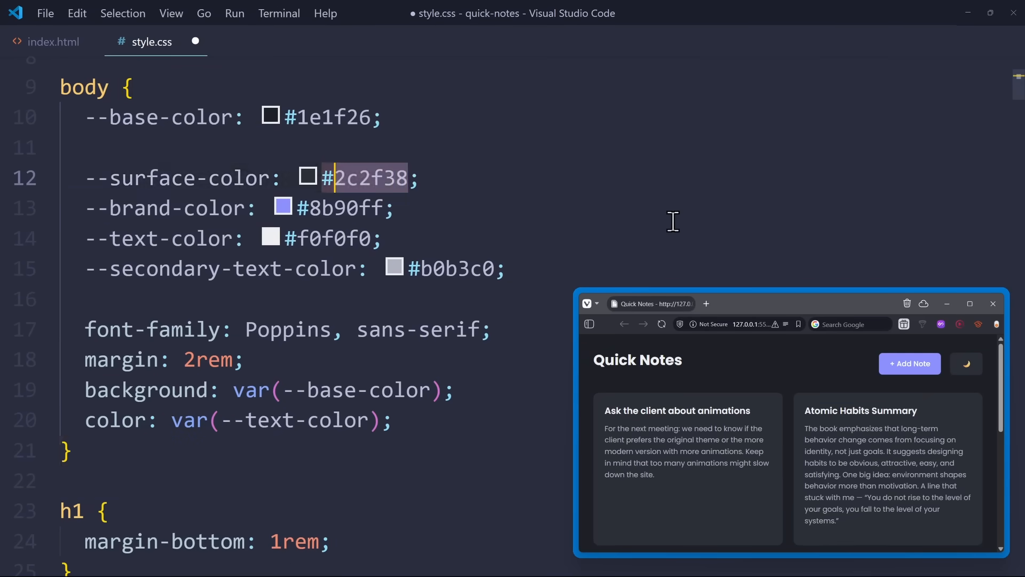
Set --surface-color to oklch(from var(--base-color) calc(l * 1.2) c h), with a dark green base.
type("oklch(")
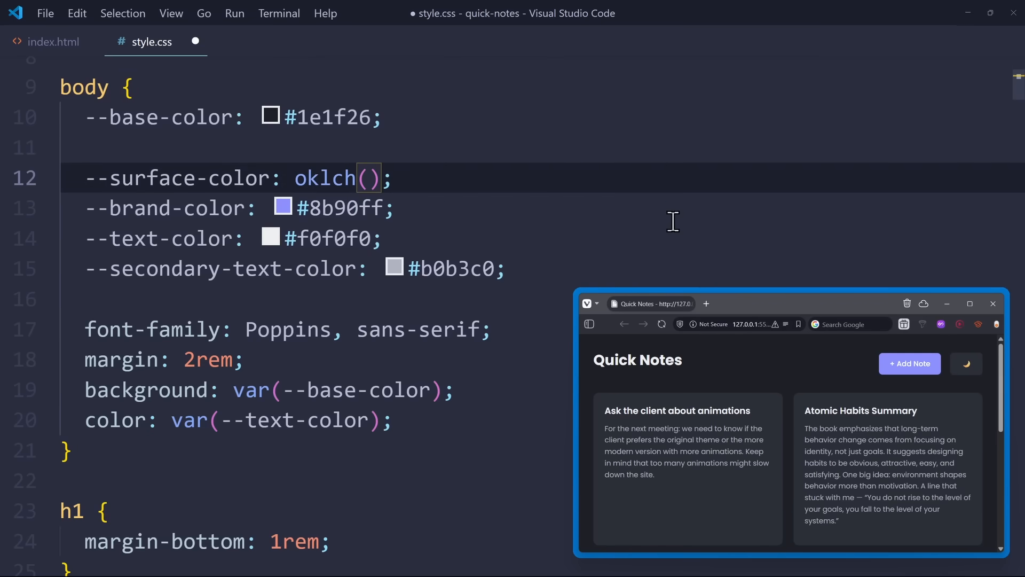
type("from var(--base-color")
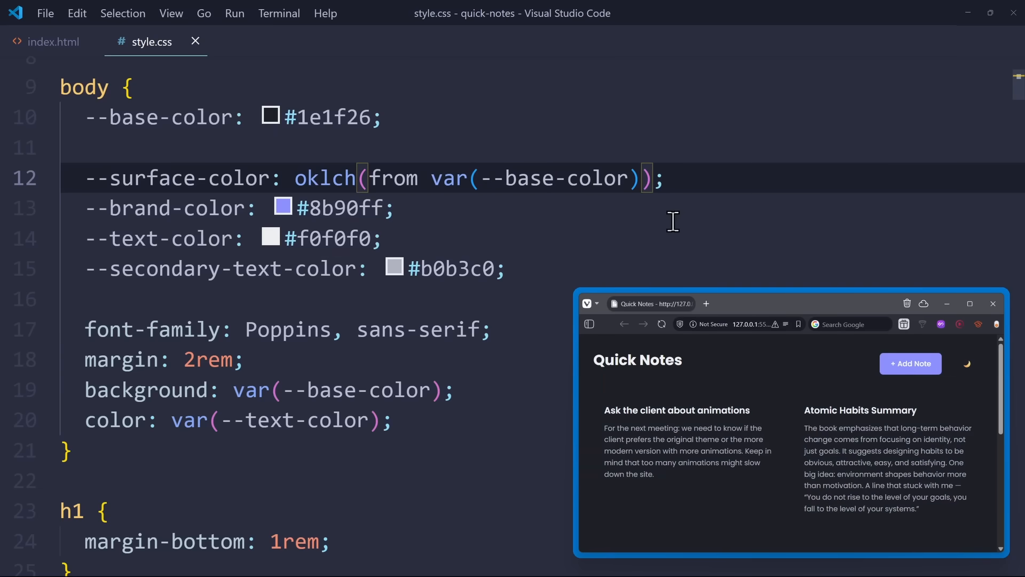
type("l c")
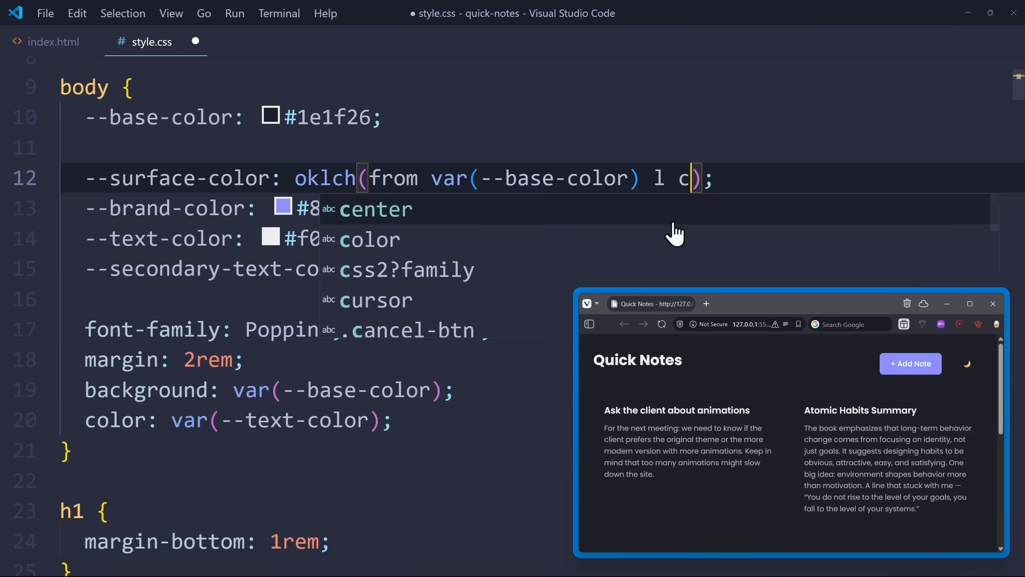
type("h")
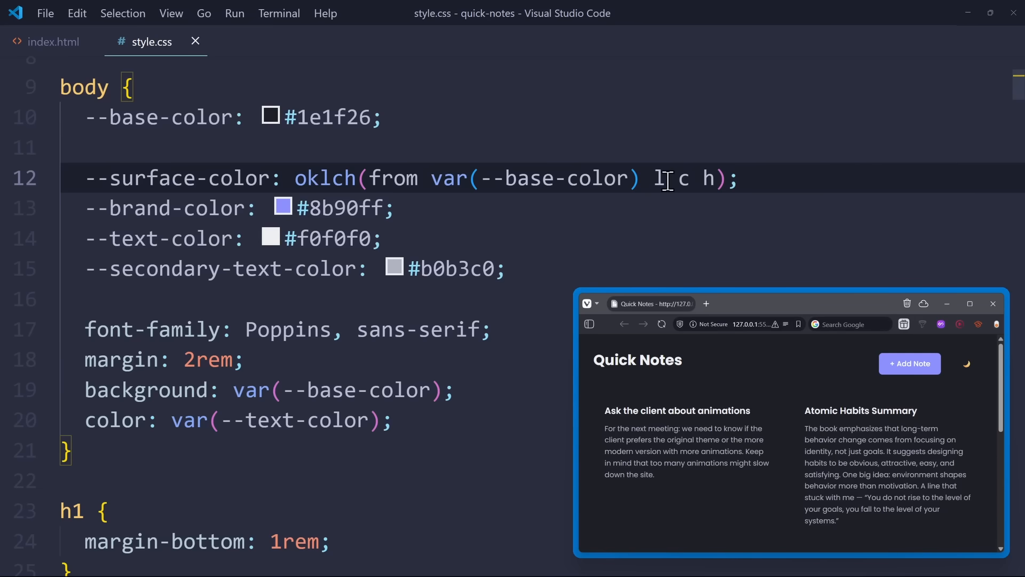
type("calc(l *")
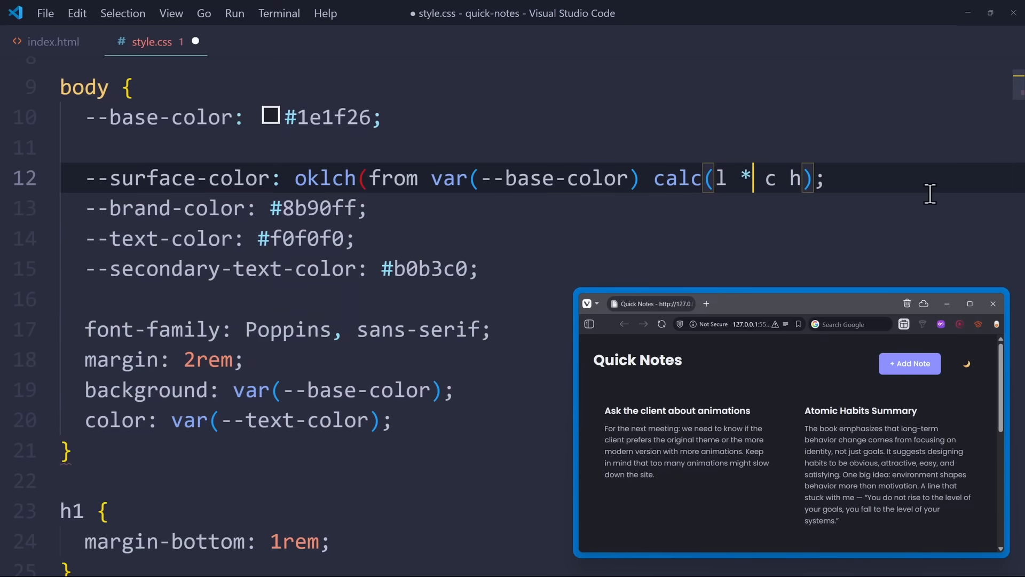
type("1.2)")
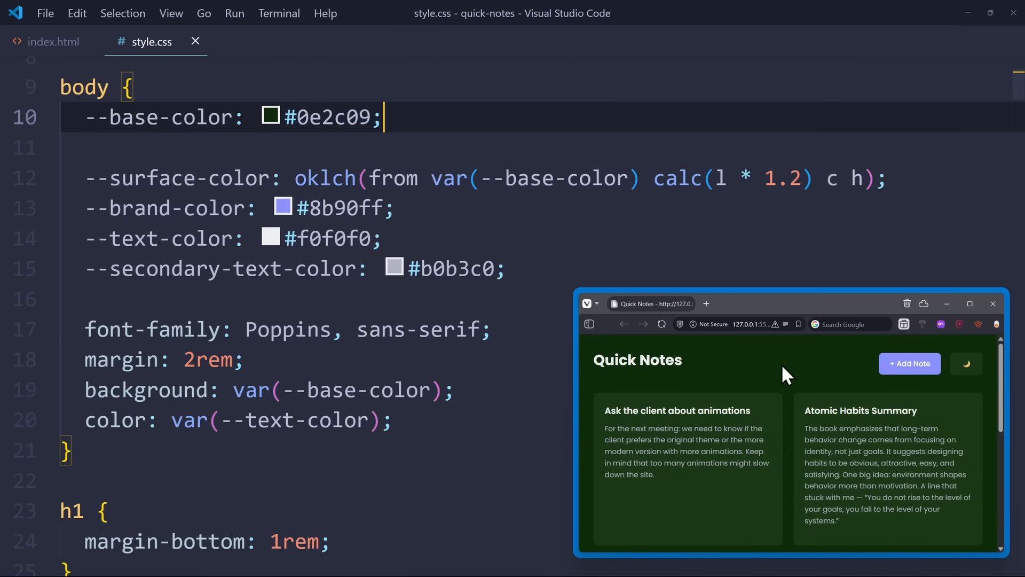
mouse_move(761, 366)
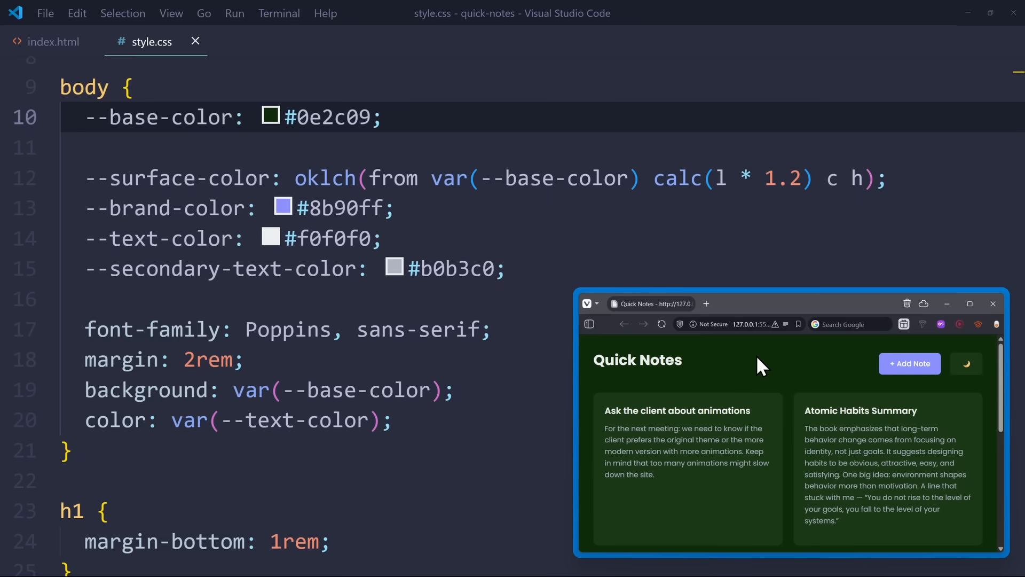
mouse_move(798, 379)
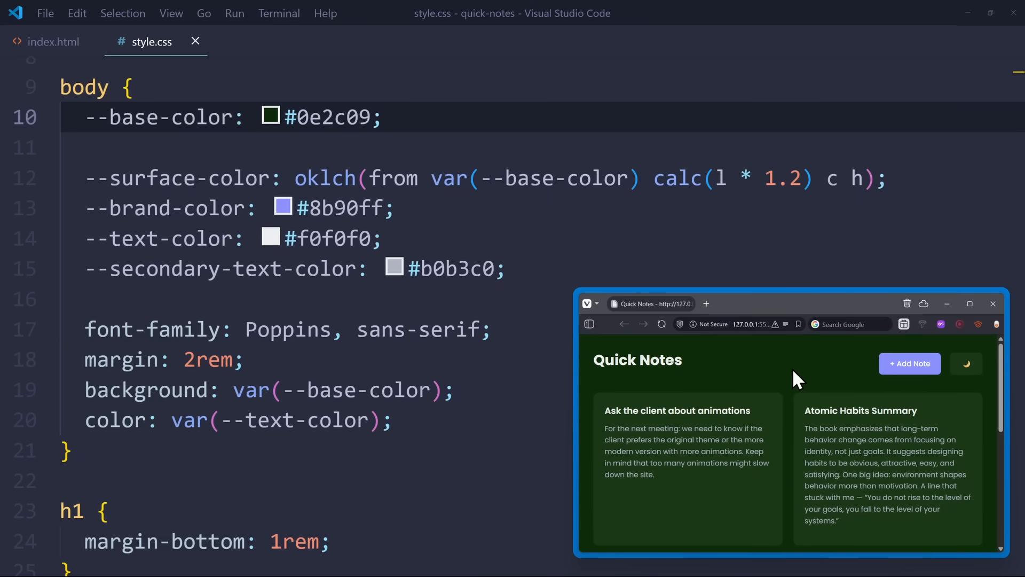
mouse_move(562, 216)
type("1e1f26")
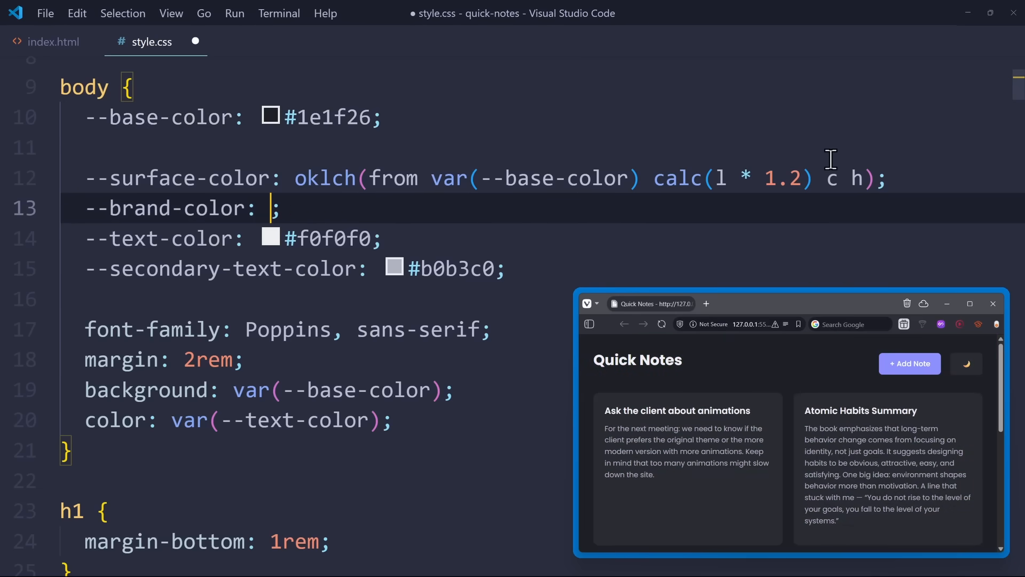
Set --brand-color to oklch from var(--base-color) with calc(l * 3) and calc(c * 5), and save.
type("oklch")
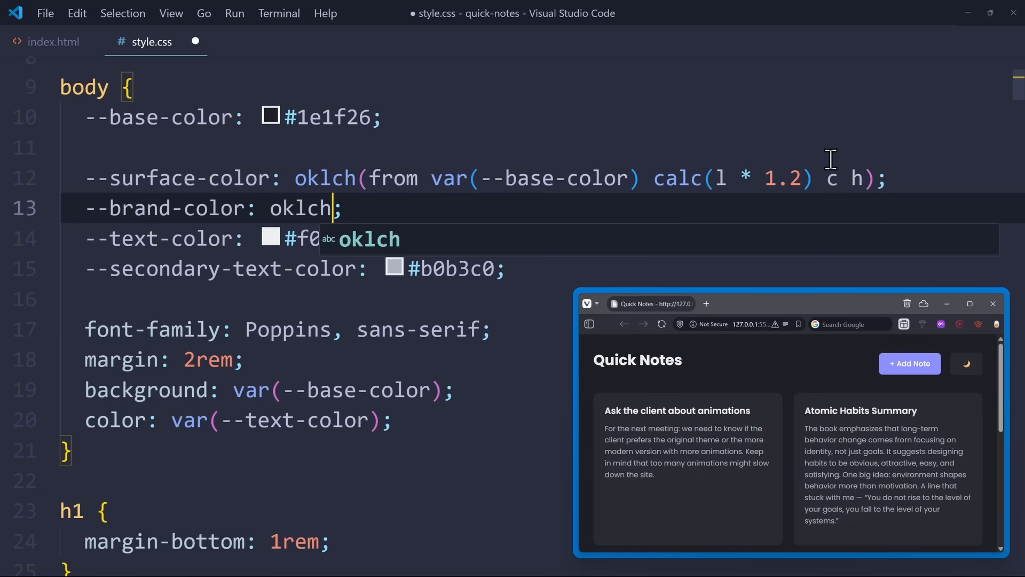
type("(from var(--base-color) l c h")
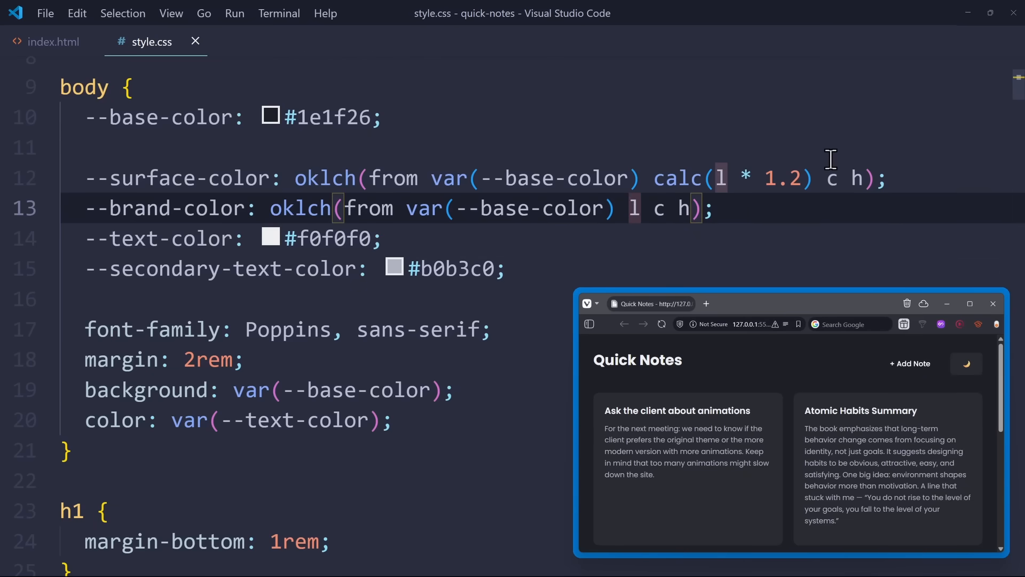
type("calc(")
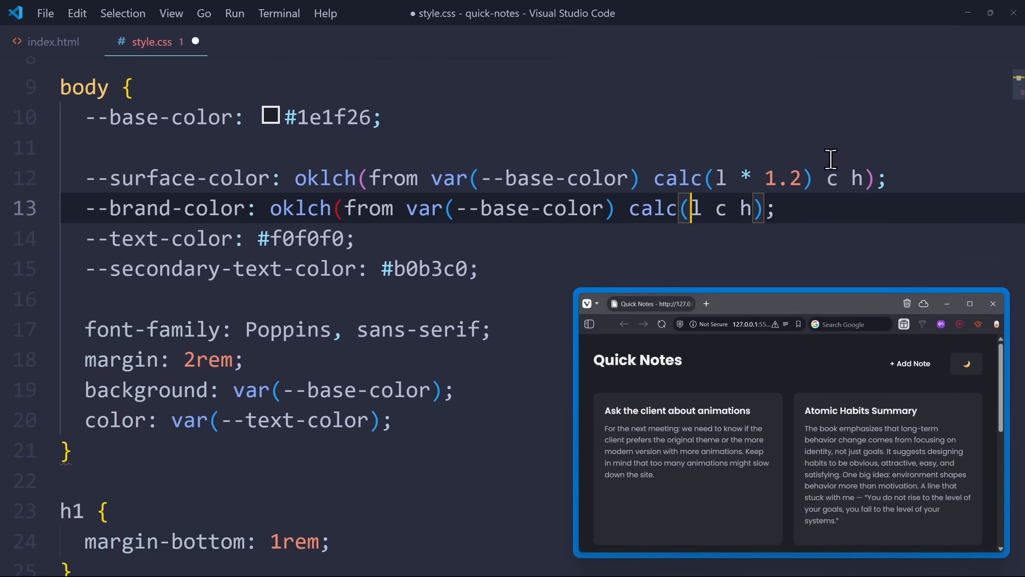
type("* 3")
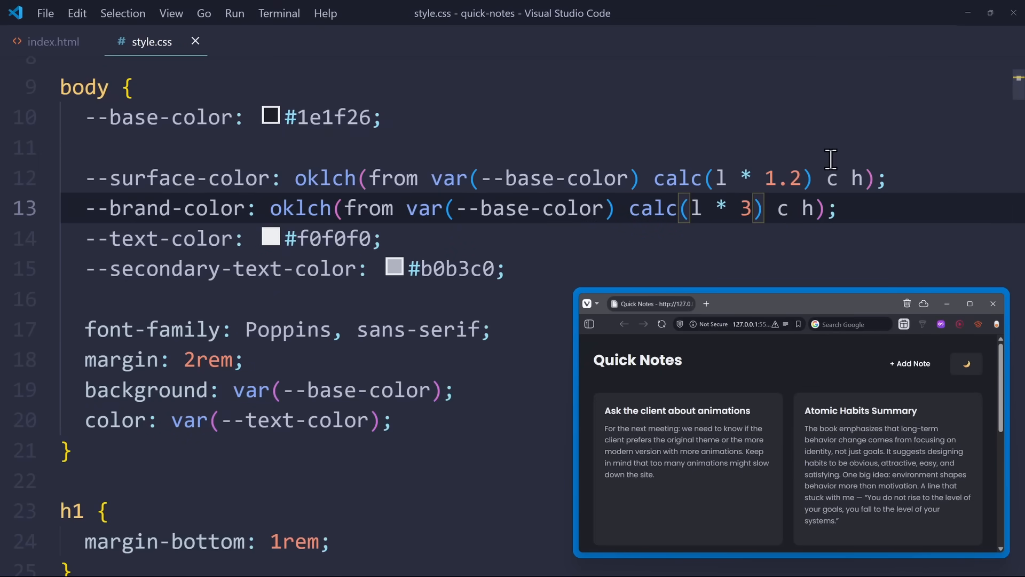
type("calc(c * 5")
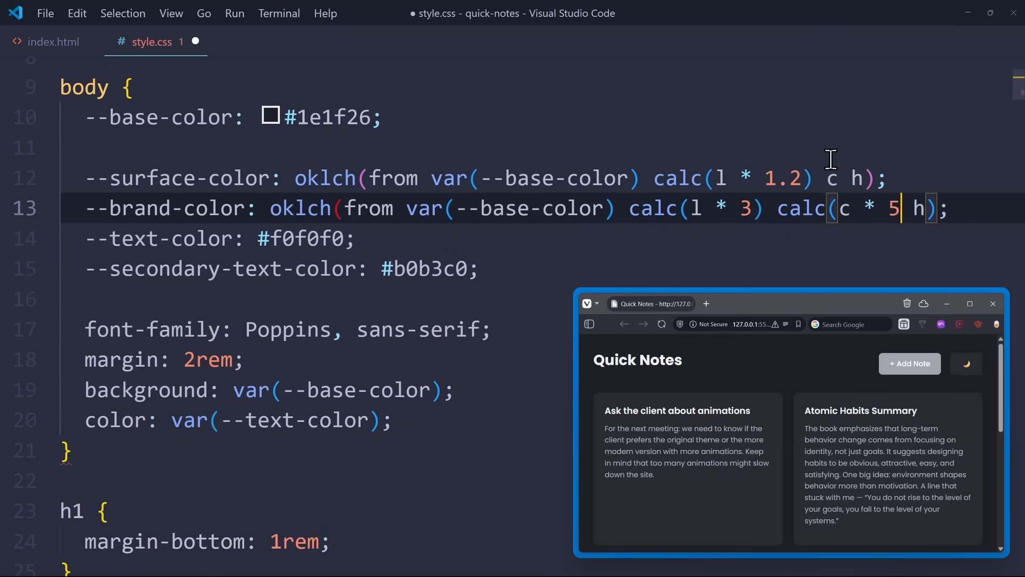
key("ctrl+s")
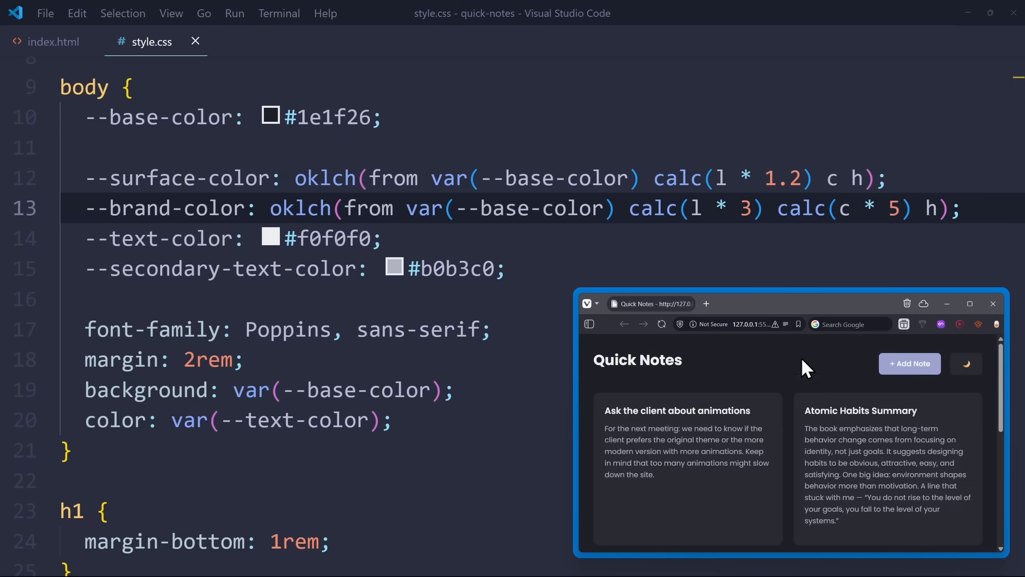
left_click(269, 117)
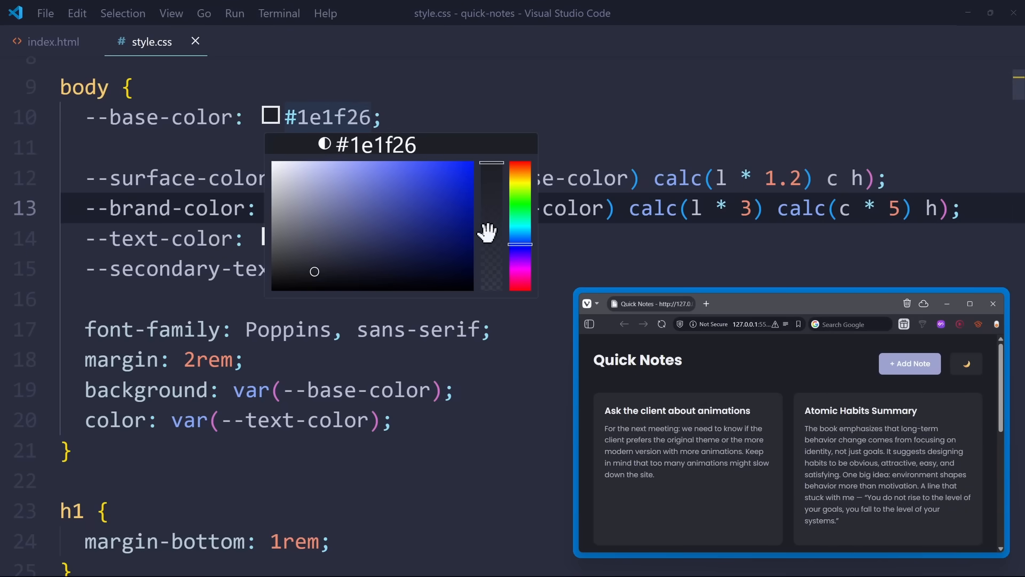
left_click(436, 244)
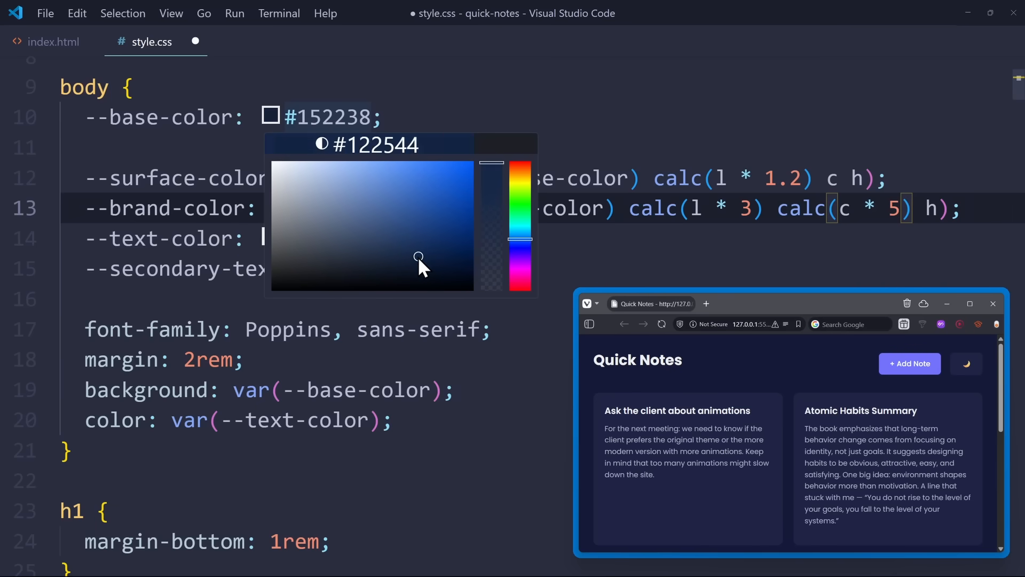
left_click_drag(419, 257, 423, 251)
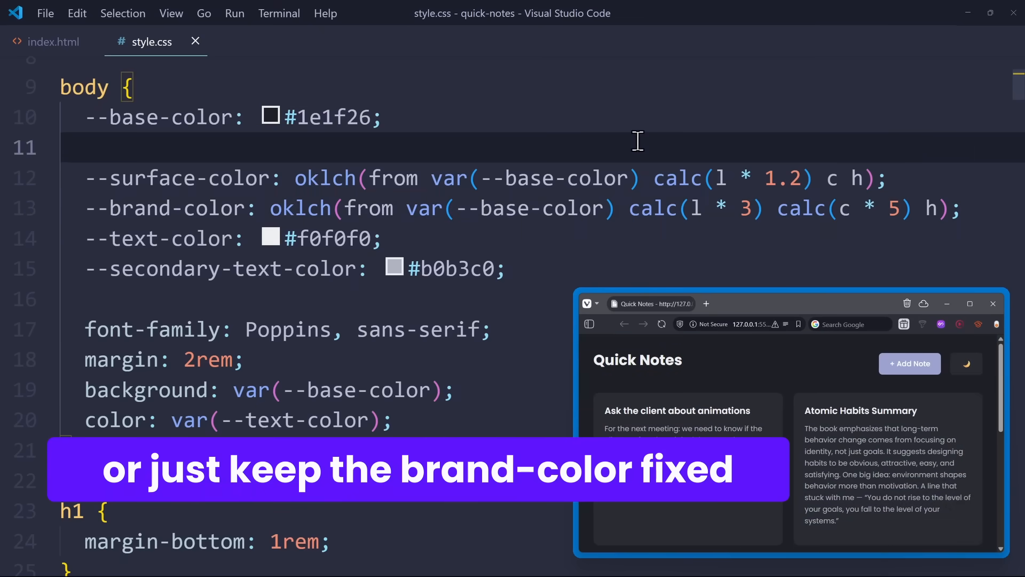
left_click(44, 28)
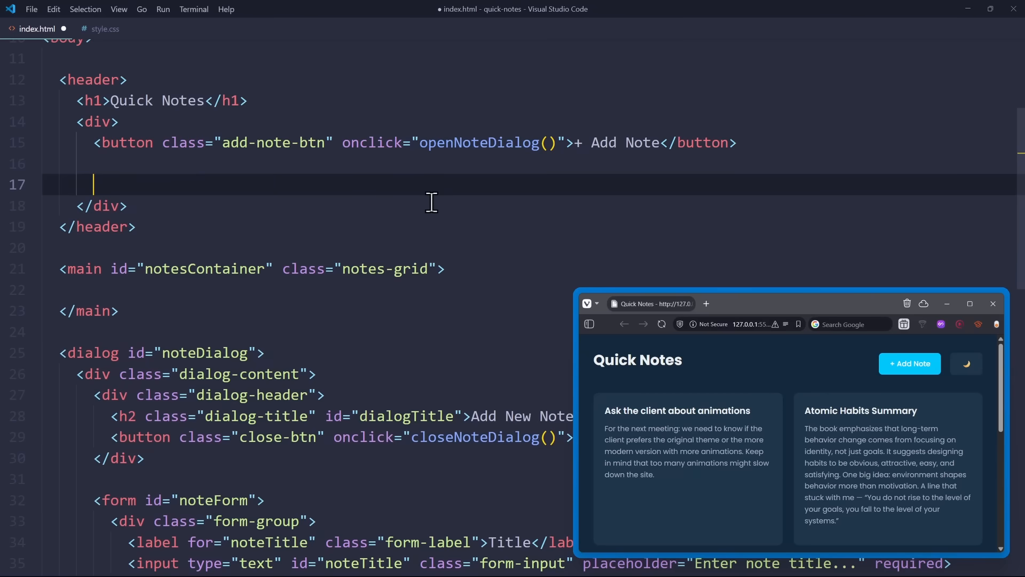
Add a 'Background:' label for base-color-input wrapping a colour input in the header.
type("label for=\"base-col\"></label>")
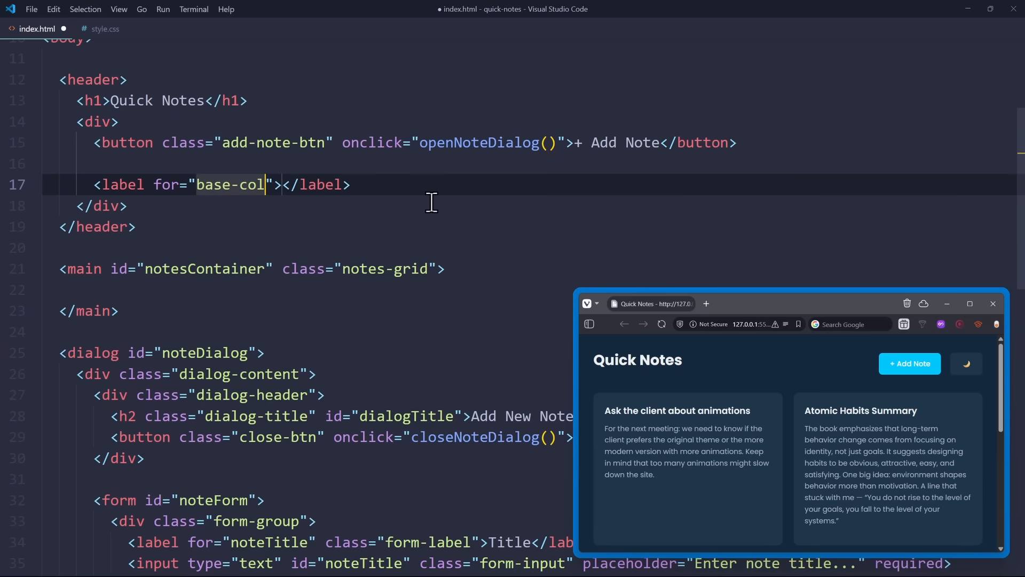
type("or-input")
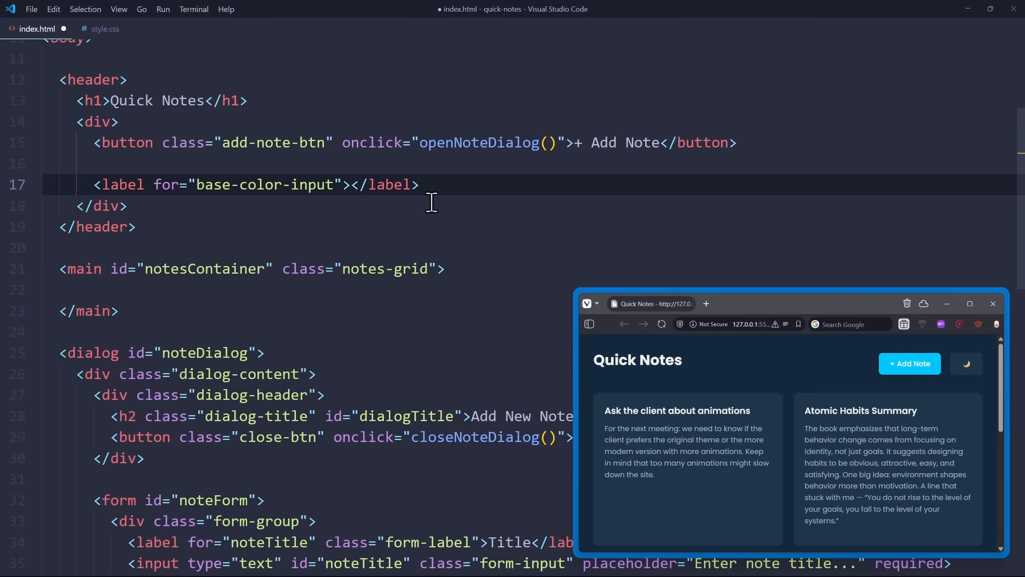
type("Background:")
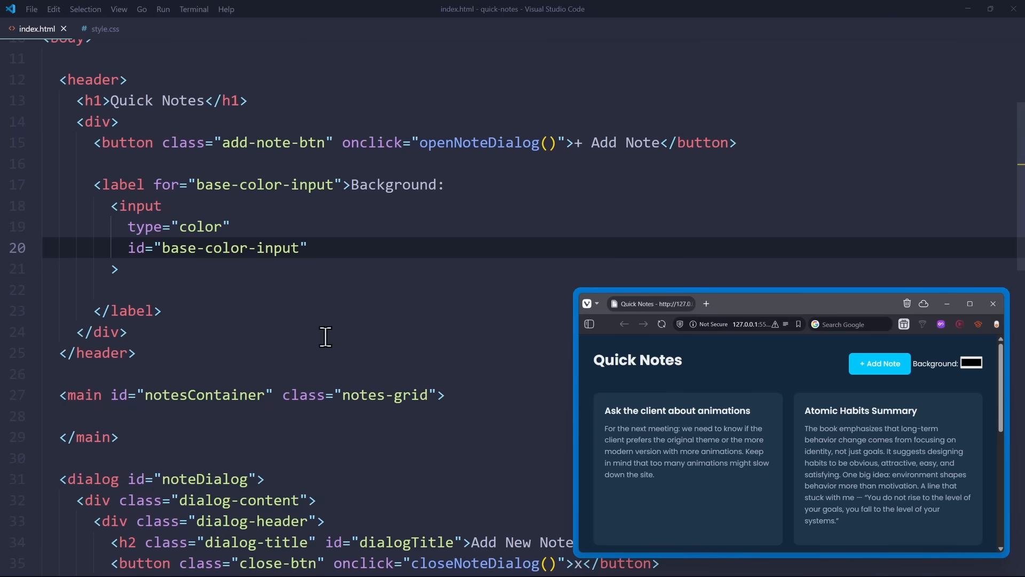
left_click(972, 363)
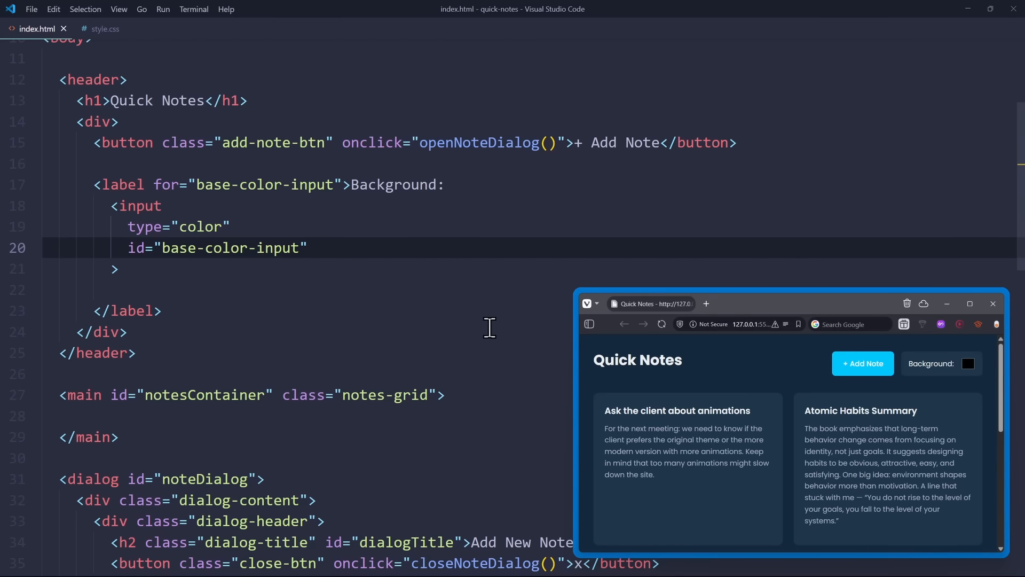
Give the colour input an oninput attribute calling setColor(this).
type("oni")
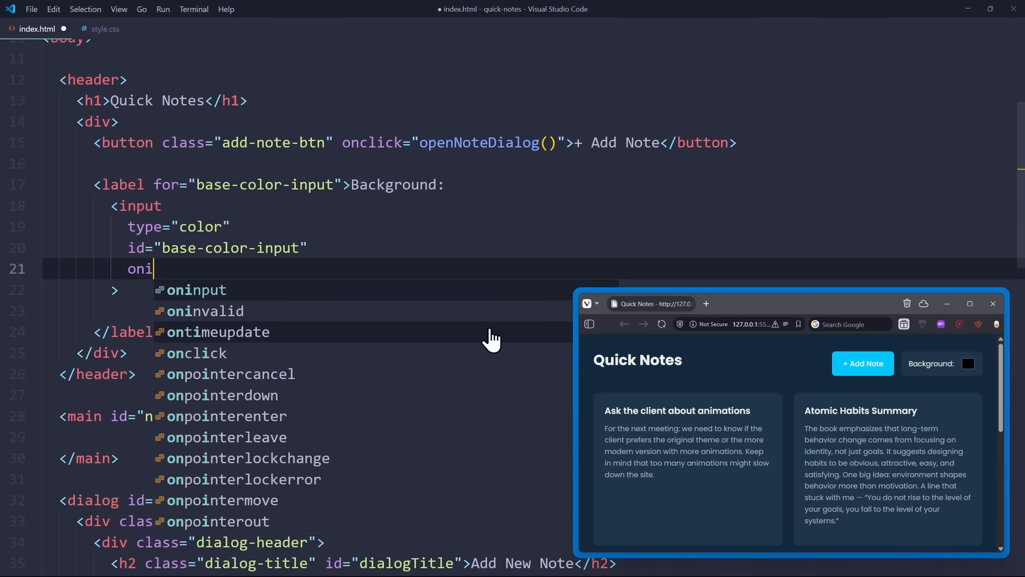
key("Tab")
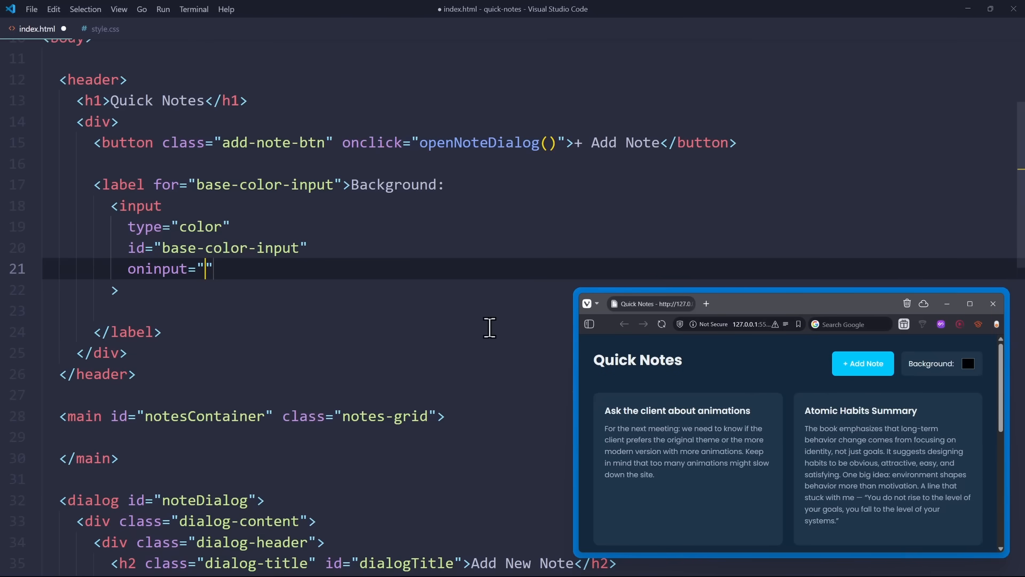
type("setColor()")
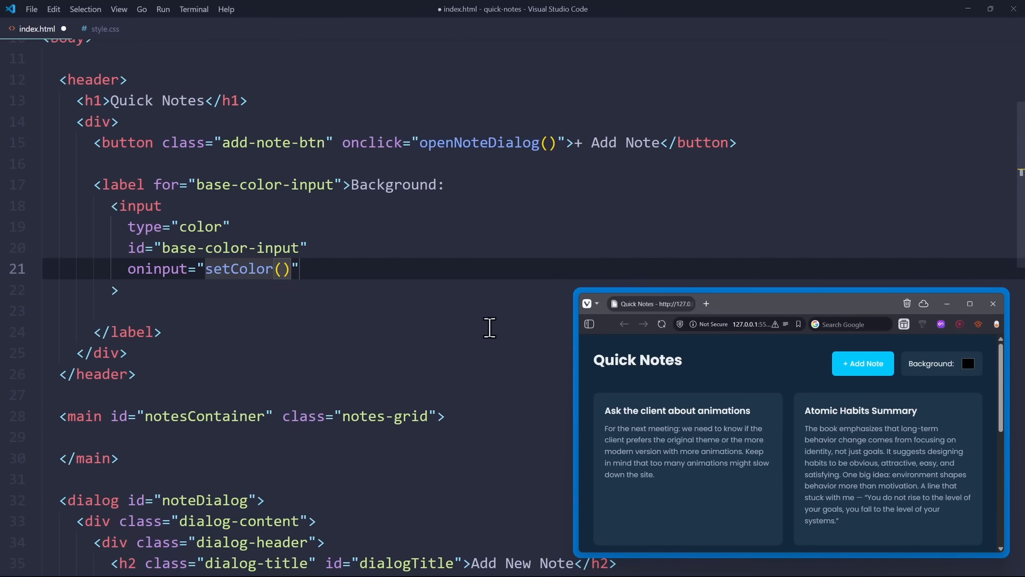
type("this")
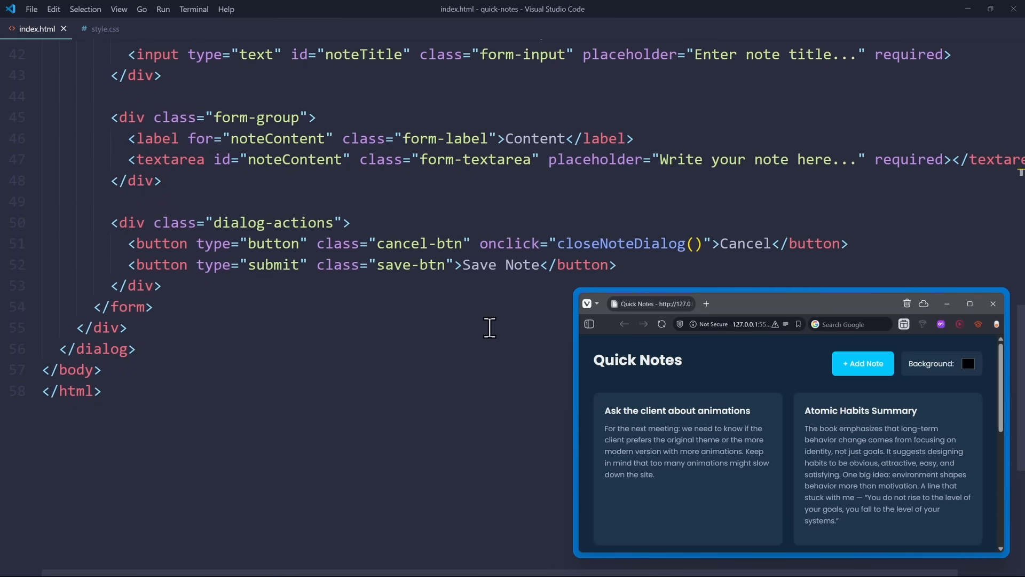
Add a script with setColor(input) that logs input.value, then check the browser.
type("s")
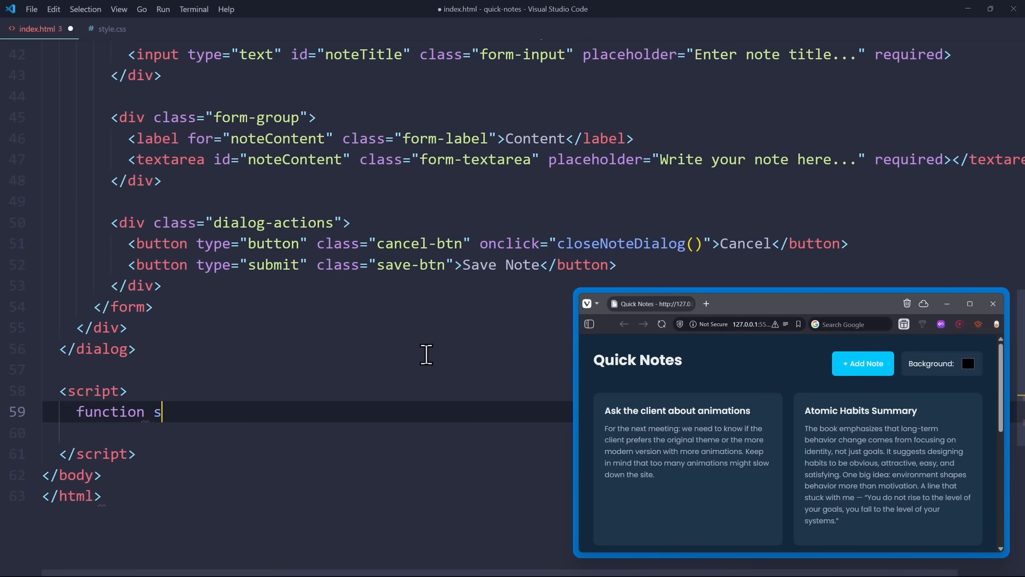
type("etColor()")
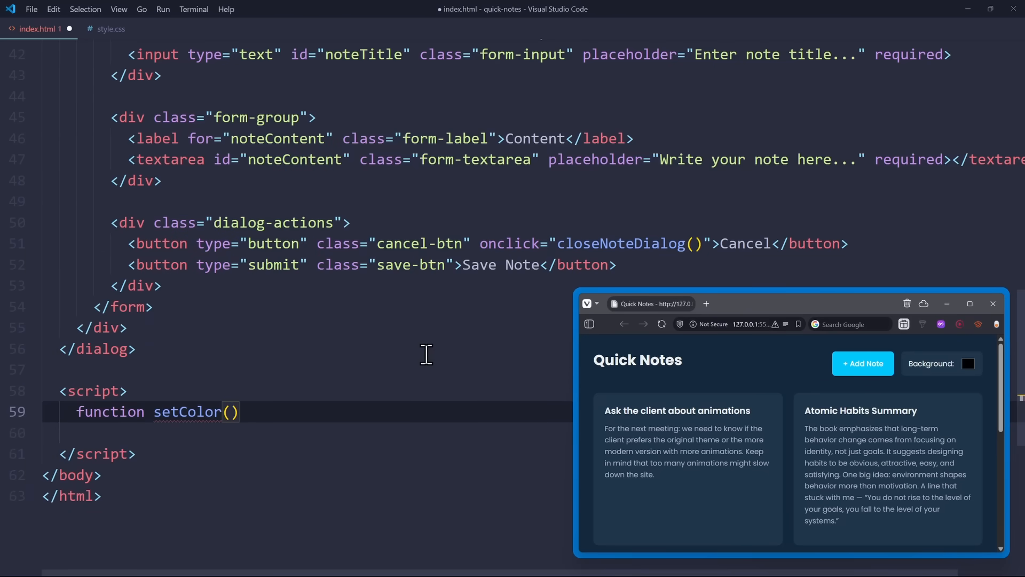
type("input) {")
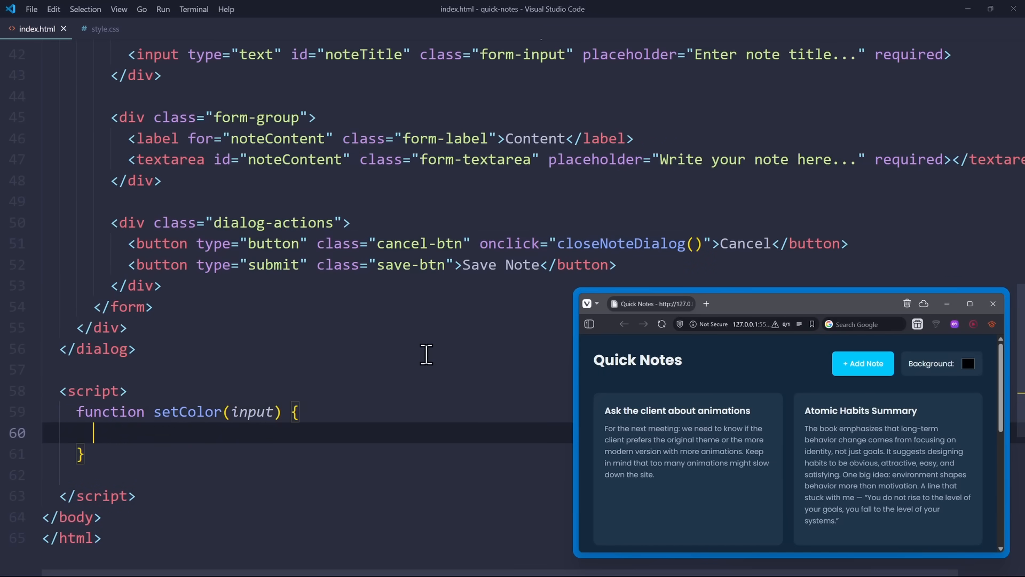
type("console.log()")
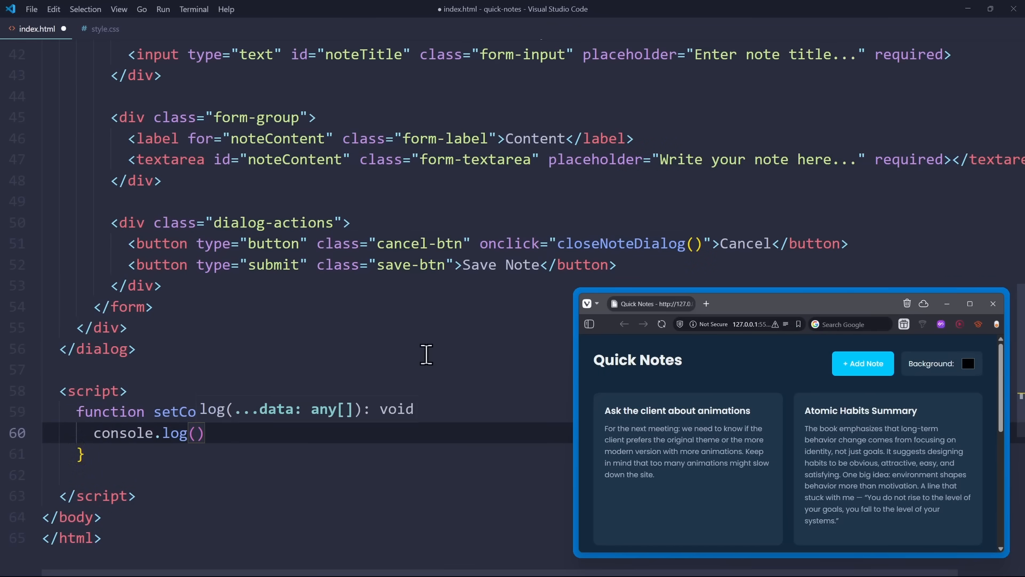
type("input.value")
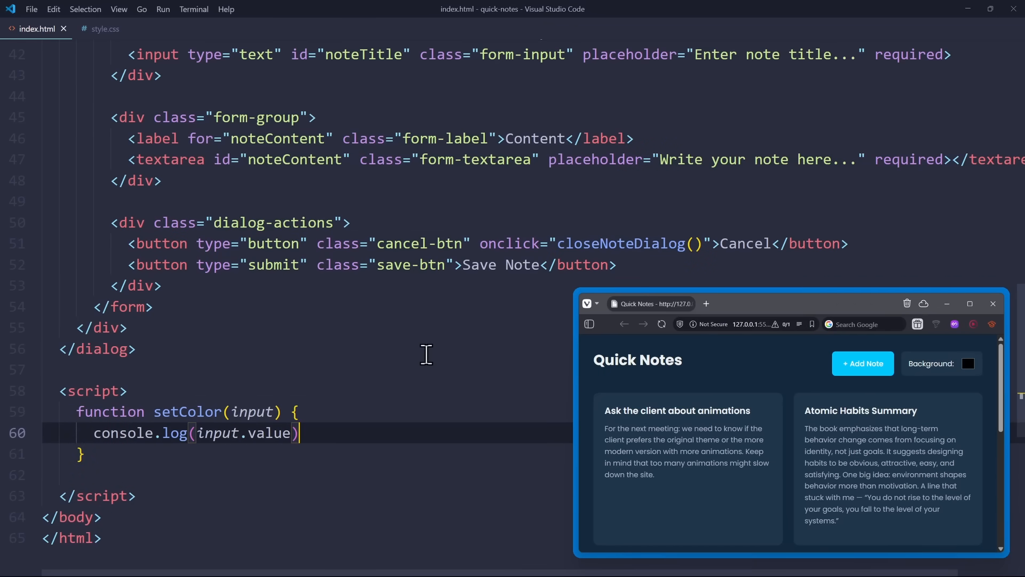
mouse_move(699, 371)
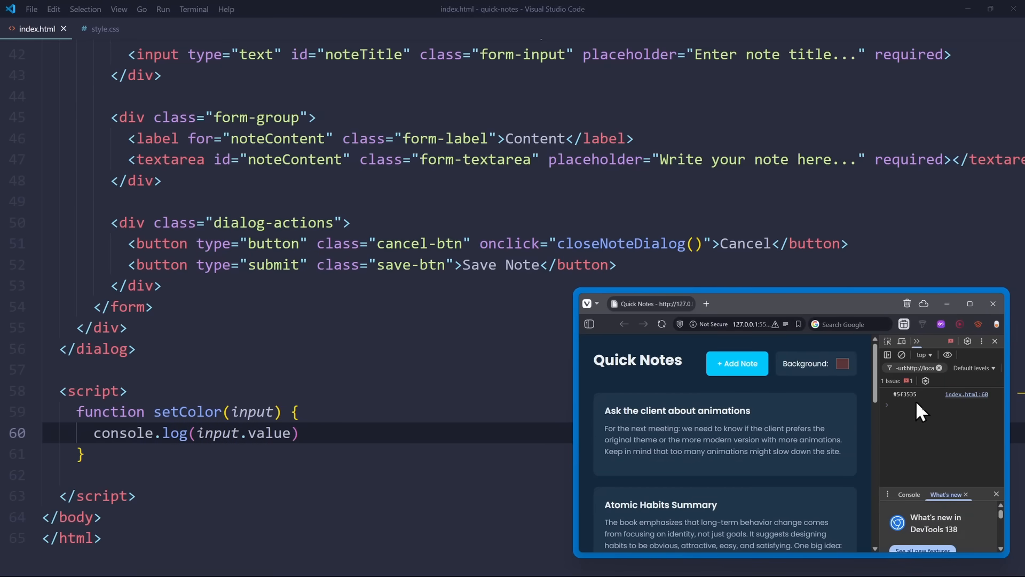
left_click(842, 364)
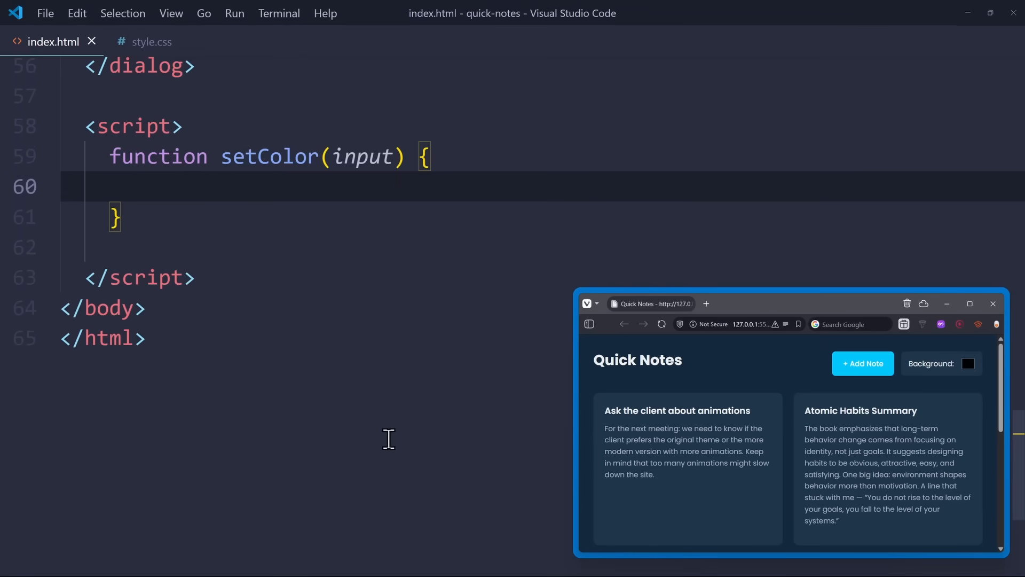
Make setColor set the body style --base-color to ${input.value}, then try a light pink background.
type("document")
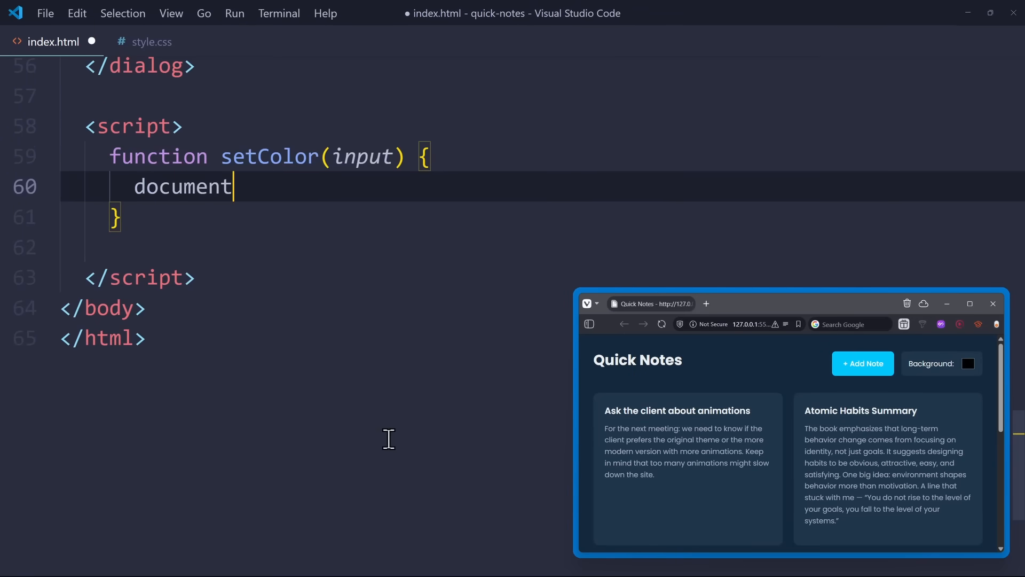
type(".body.setAttrib")
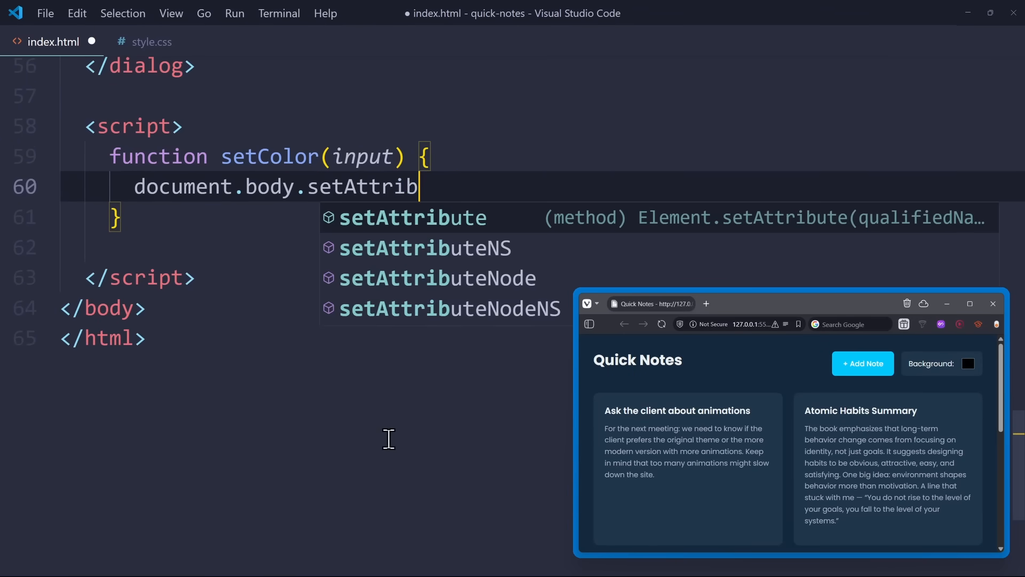
type("('style'")
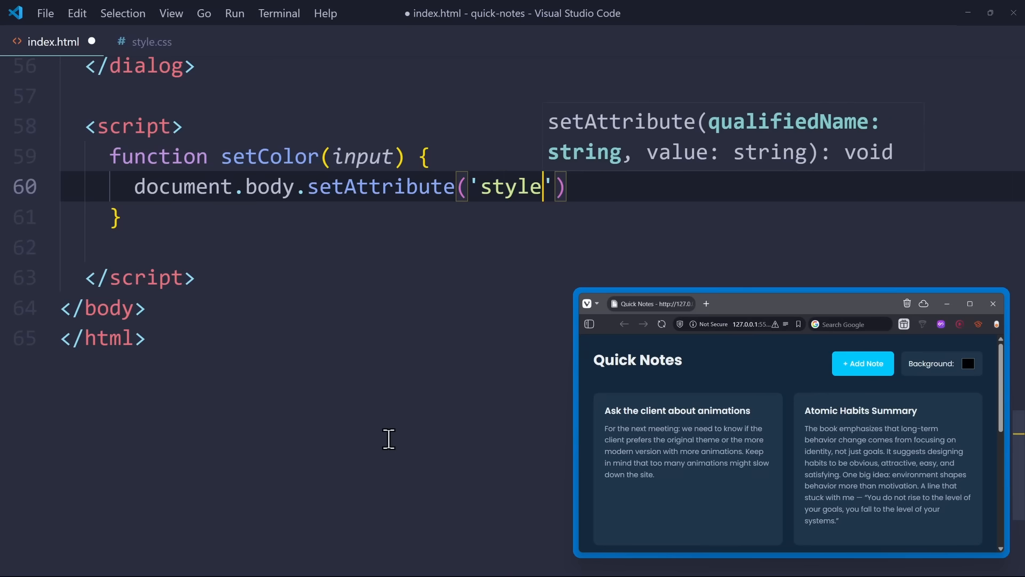
type(", ``")
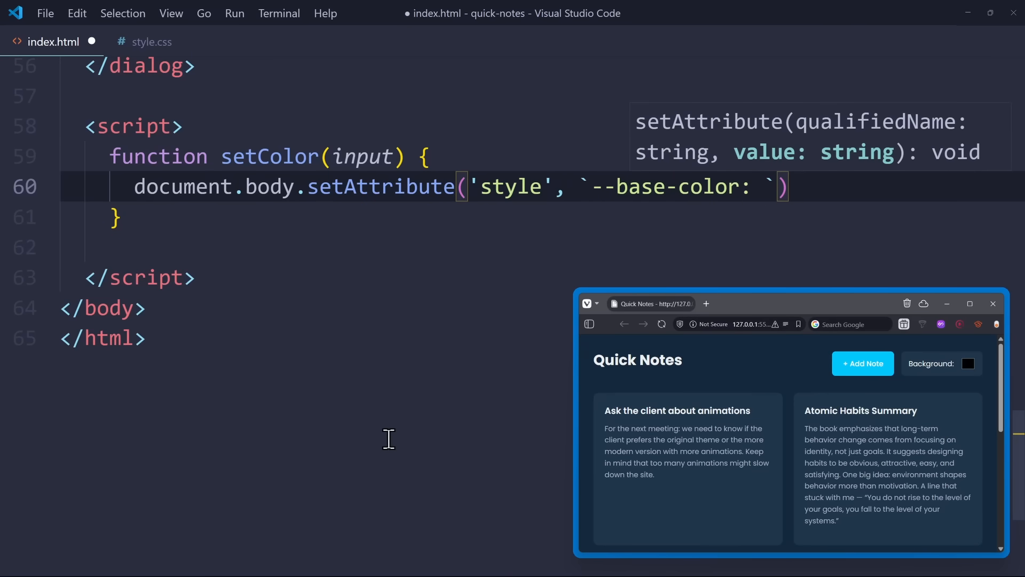
type("${}")
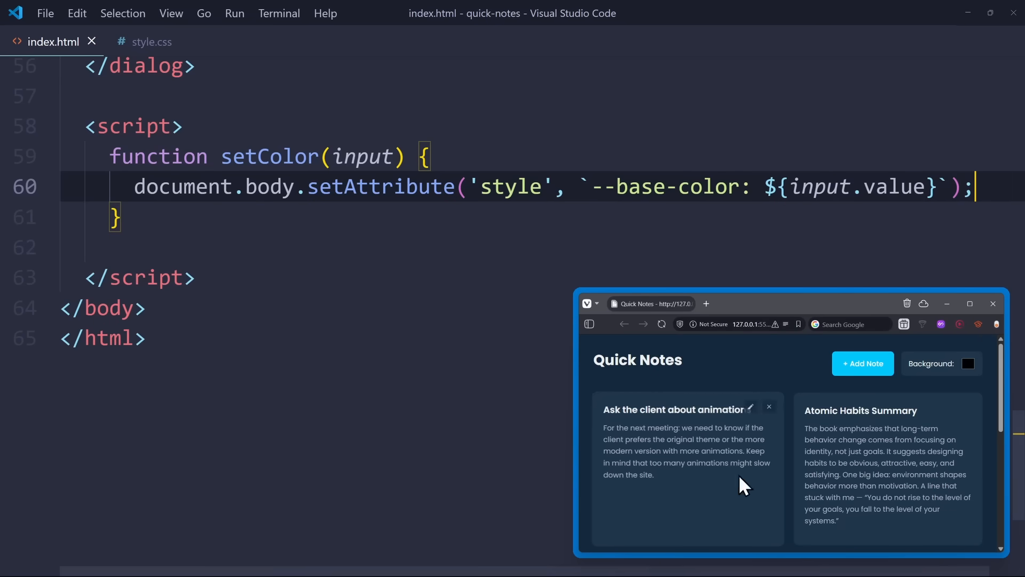
left_click(967, 363)
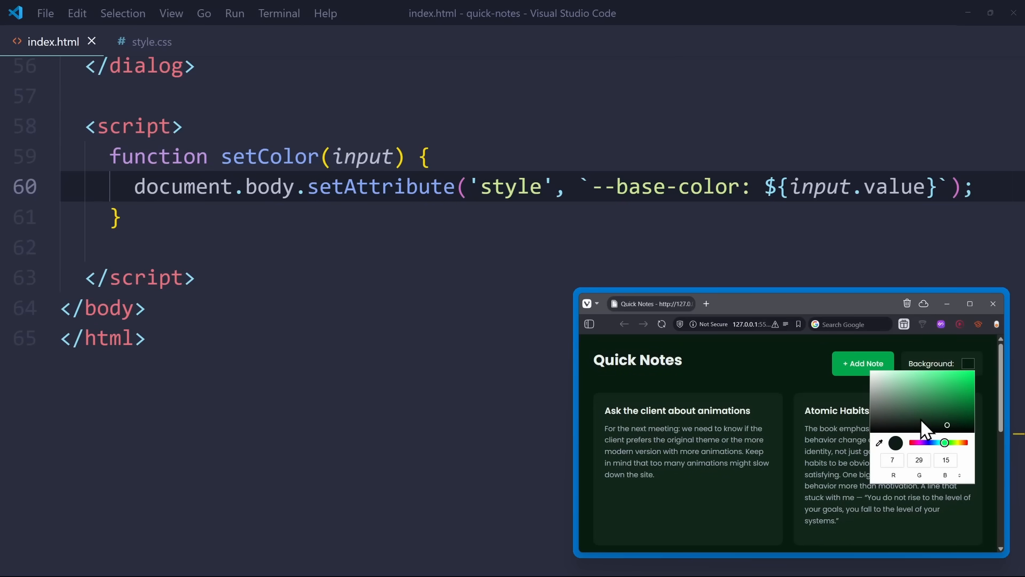
left_click_drag(945, 443, 921, 443)
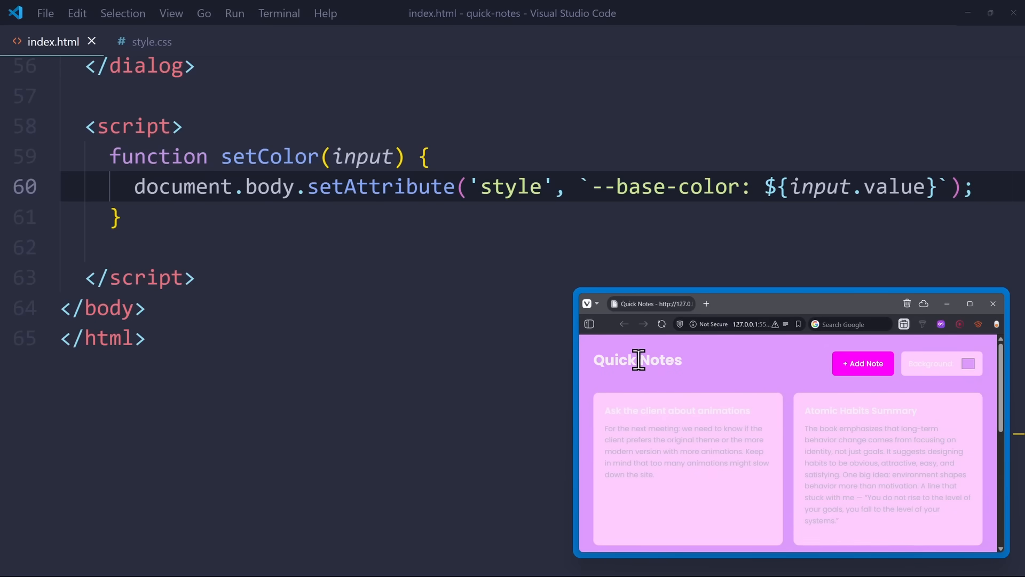
mouse_move(762, 383)
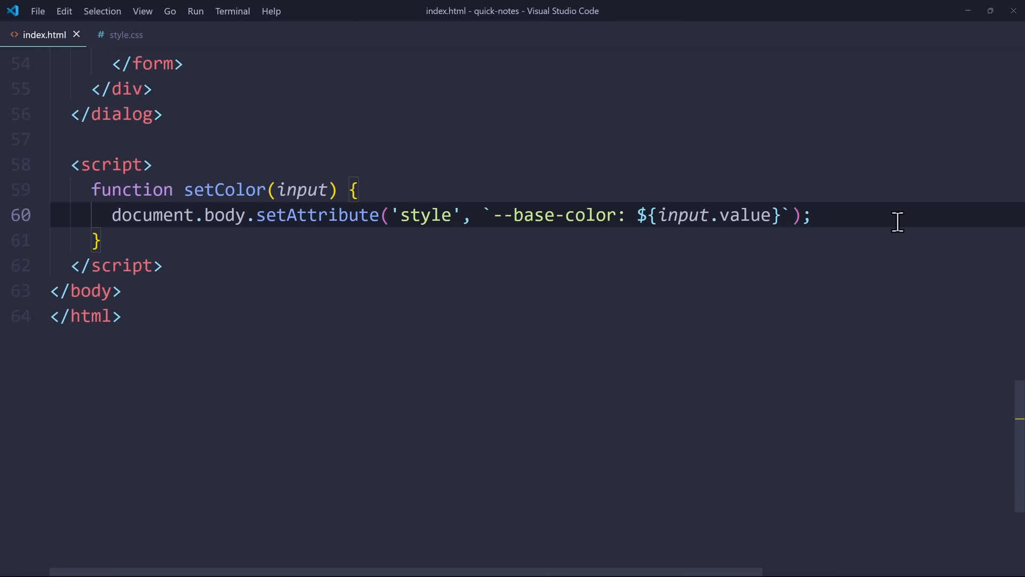
Add const lightness = getLightnessFromHex(input.value) as a new first line of setColor.
key("Enter")
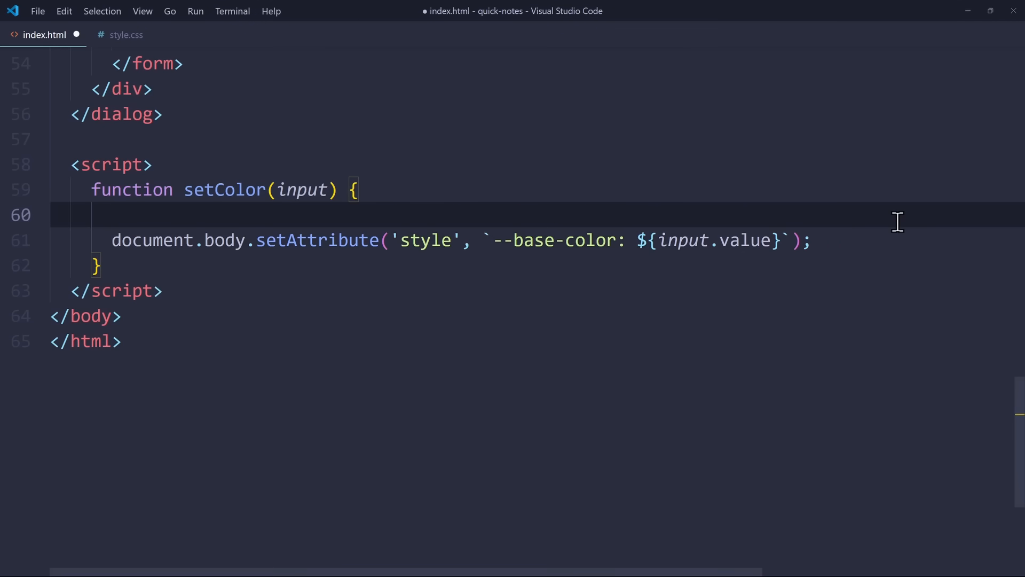
type("const lightness =")
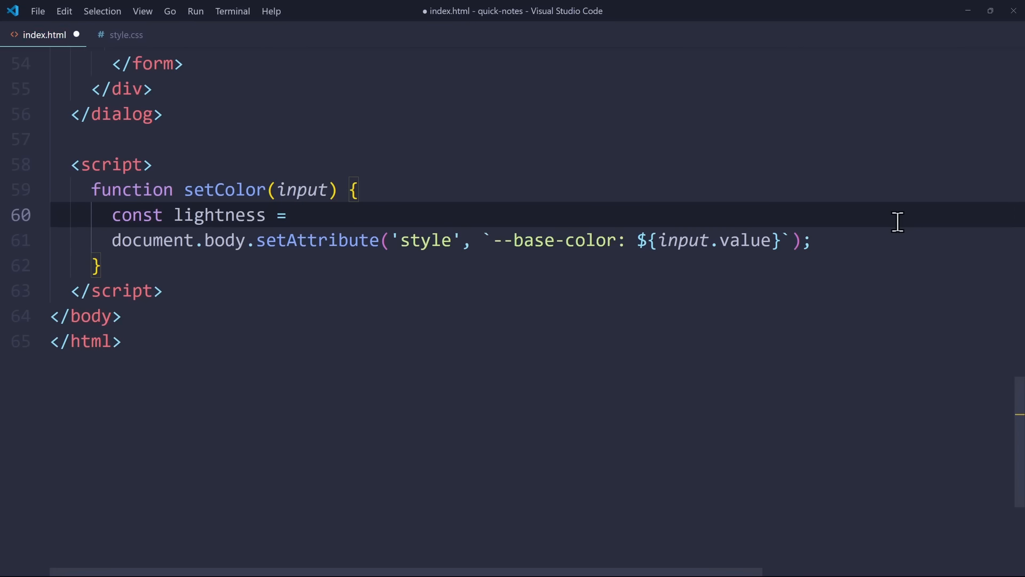
left_click(297, 214)
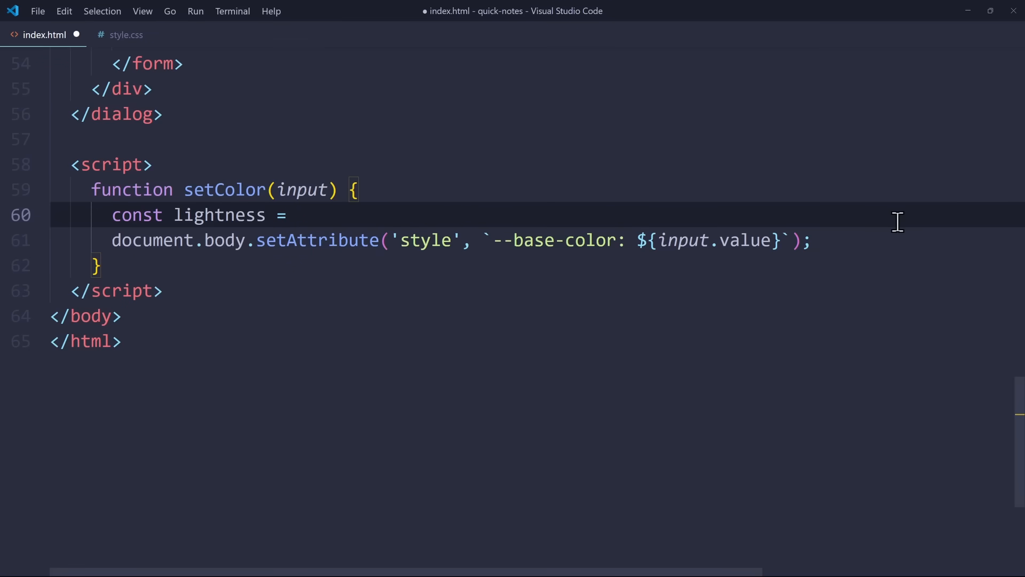
type("getLightnessF")
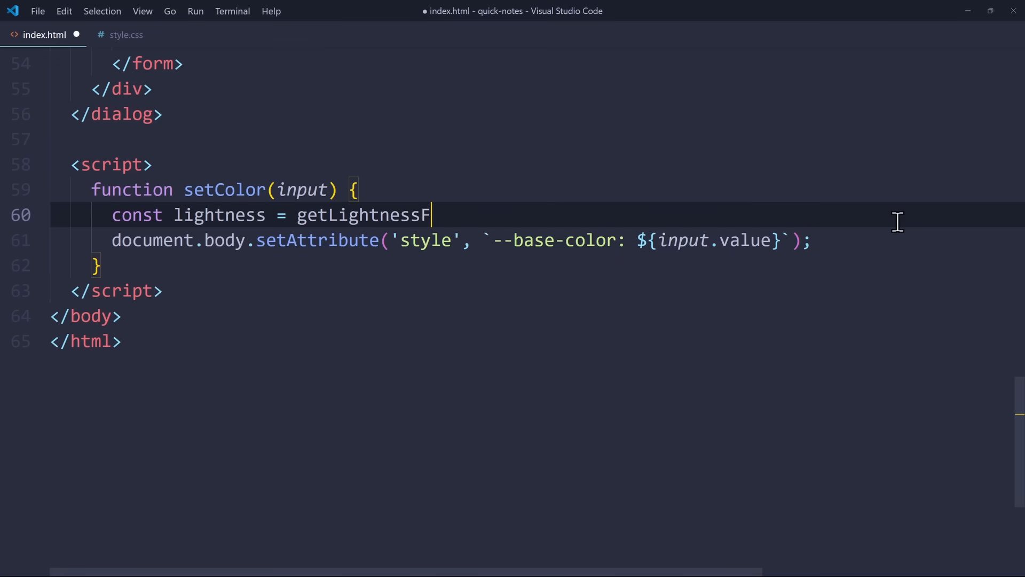
type("romHex(input.value")
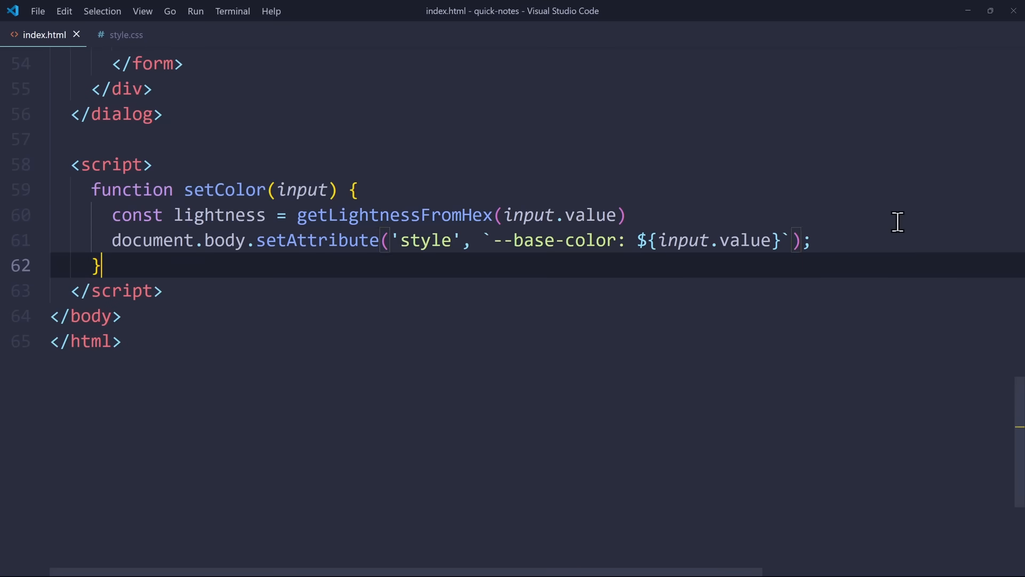
Write getLightnessFromHex(hex), returning the colour's luminance-based brightness as a percentage, and save.
type("function")
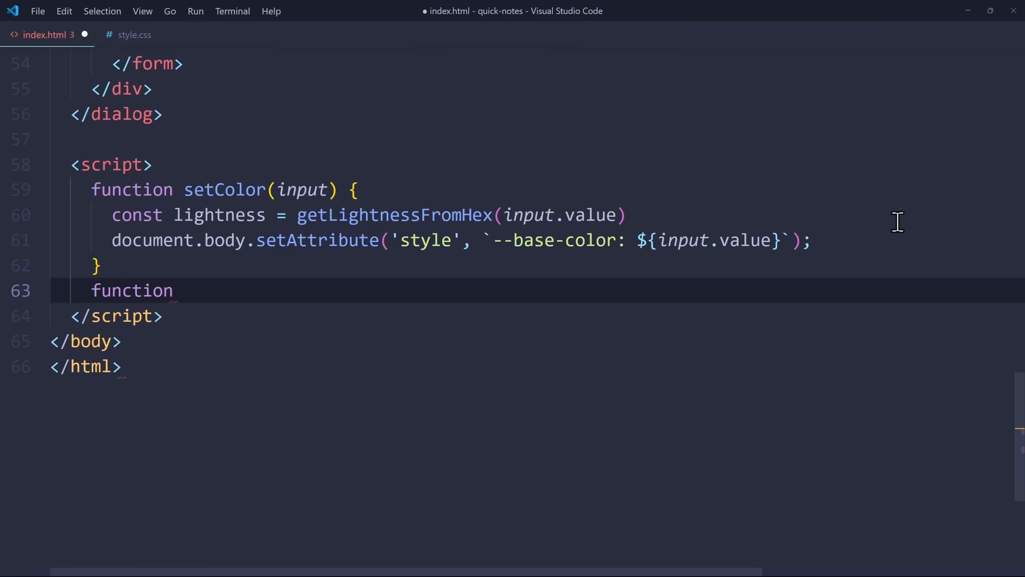
type("getLightnessFromHex(hex) {")
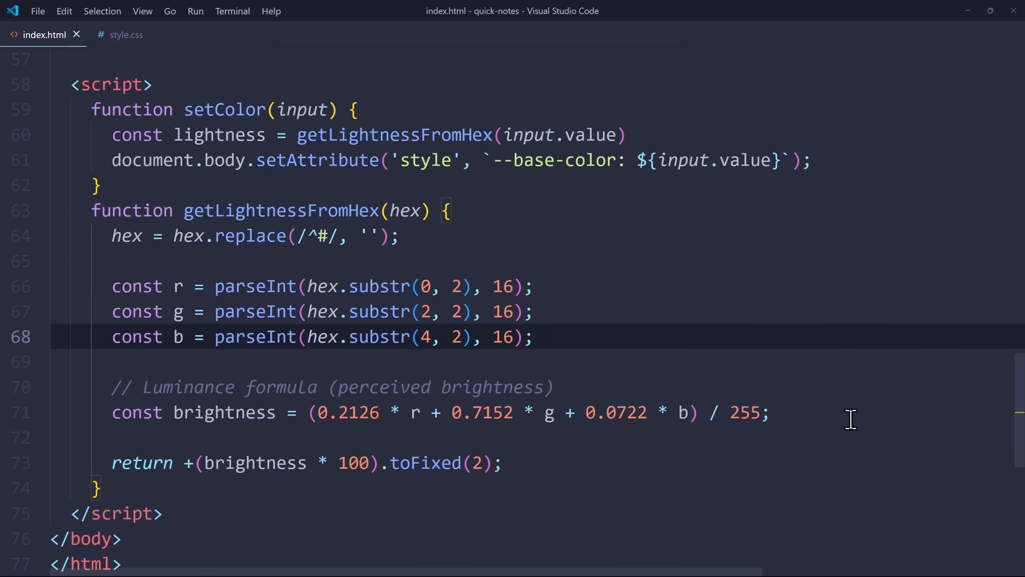
left_click(771, 413)
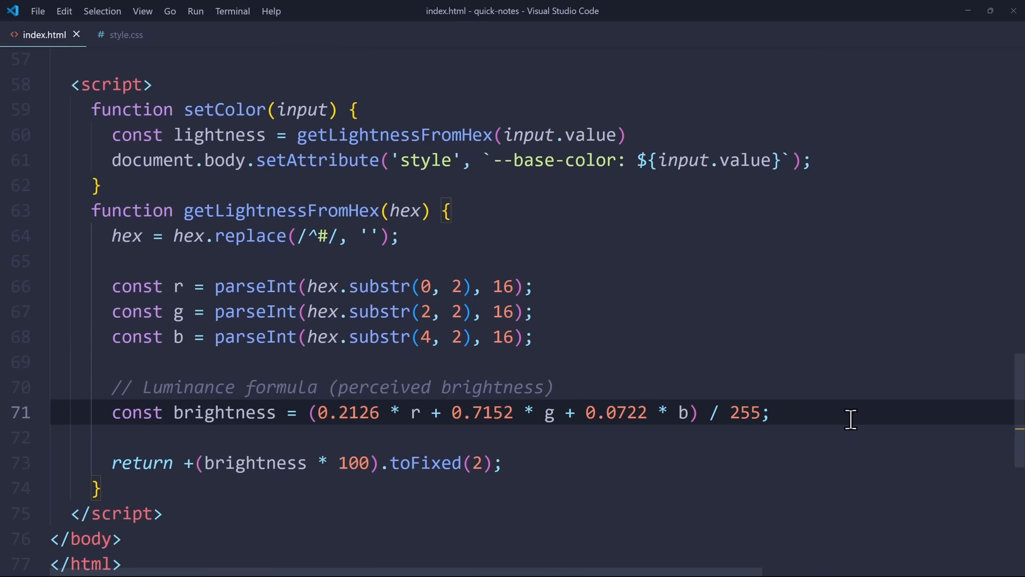
mouse_move(834, 458)
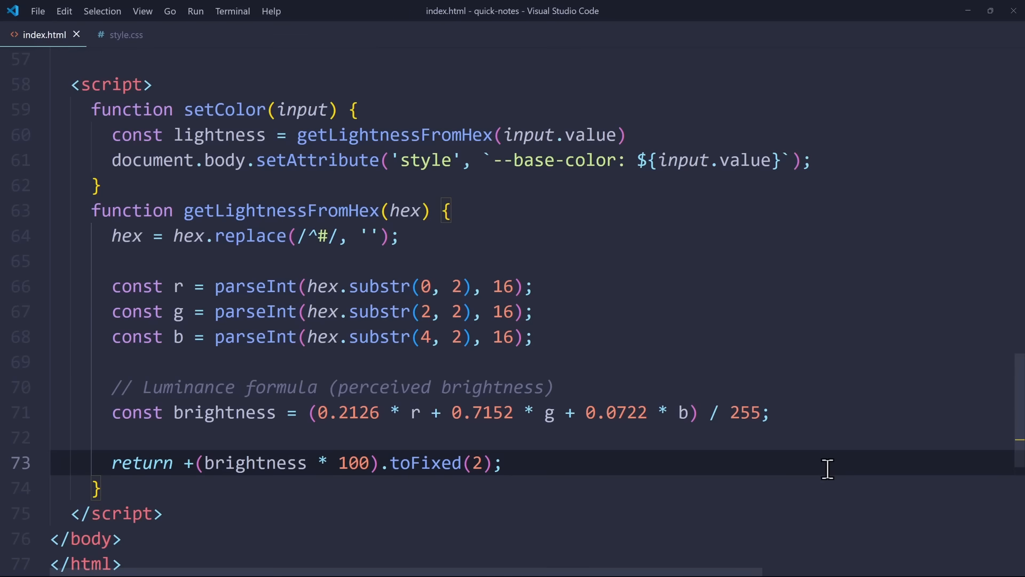
mouse_move(216, 134)
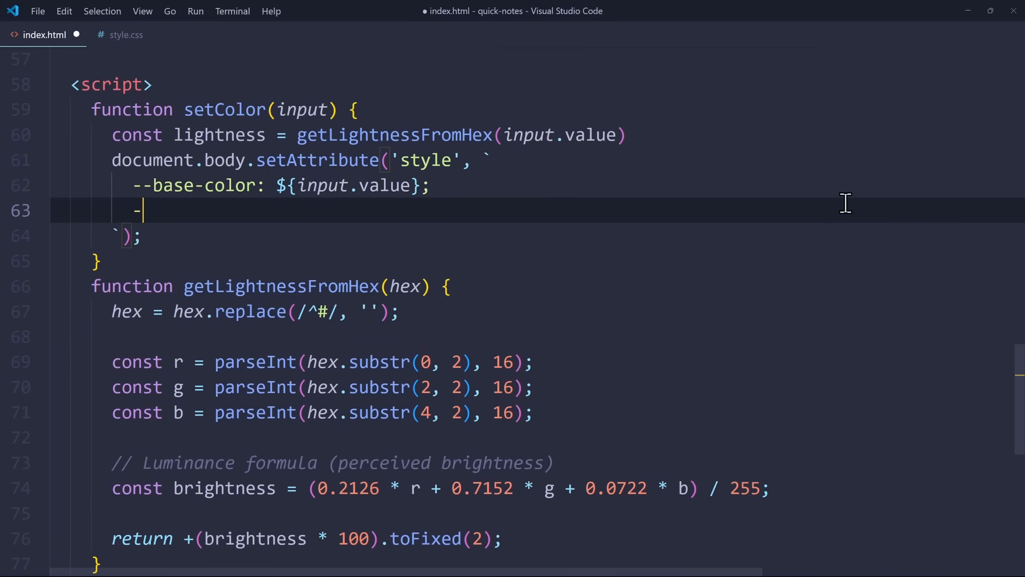
Add --text-color: ${lightness > 60 ? 'black' : 'white'} to setColor's style template.
type("-text-color:")
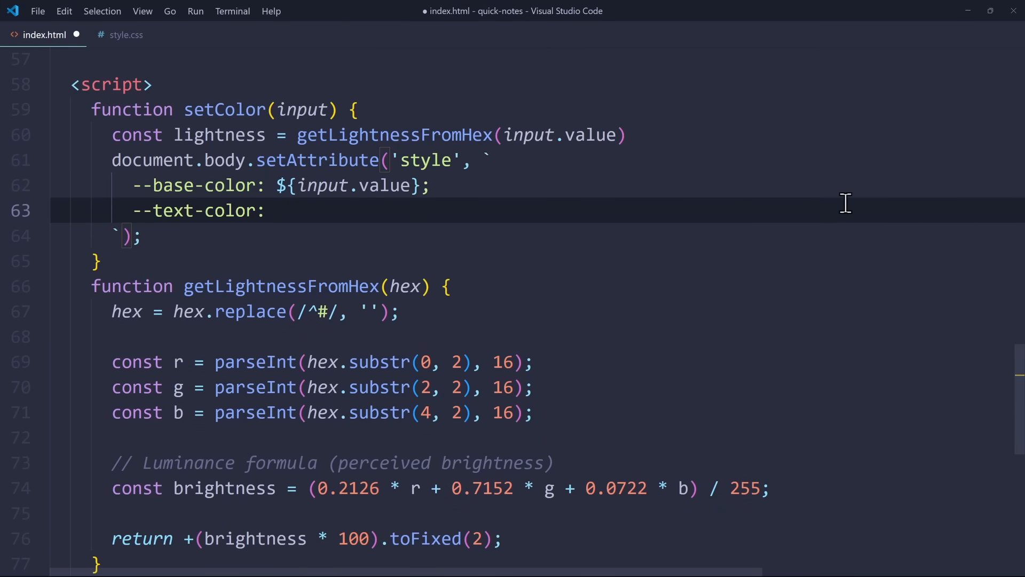
type("${lightness > 60 ?")
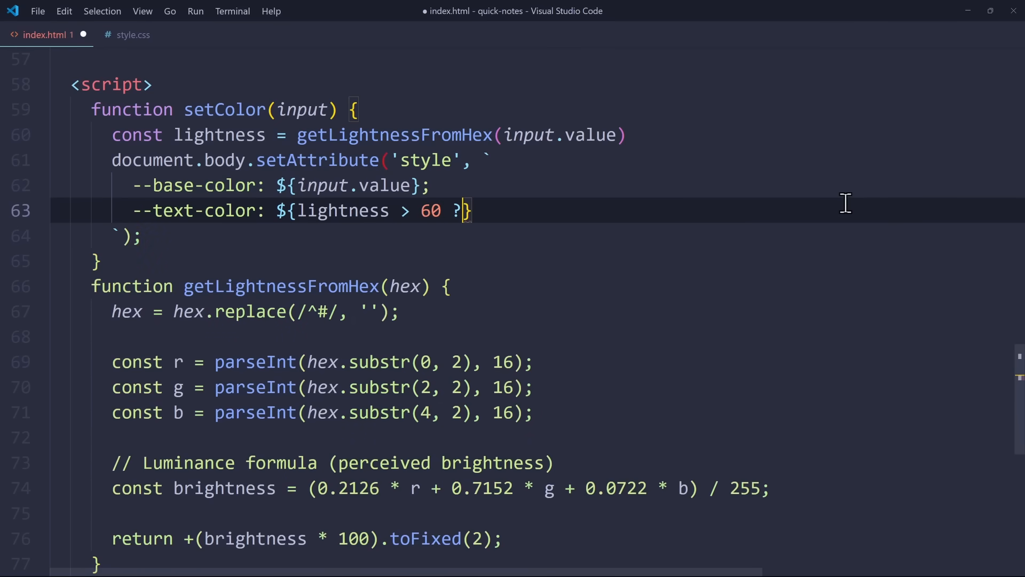
type("'black' :")
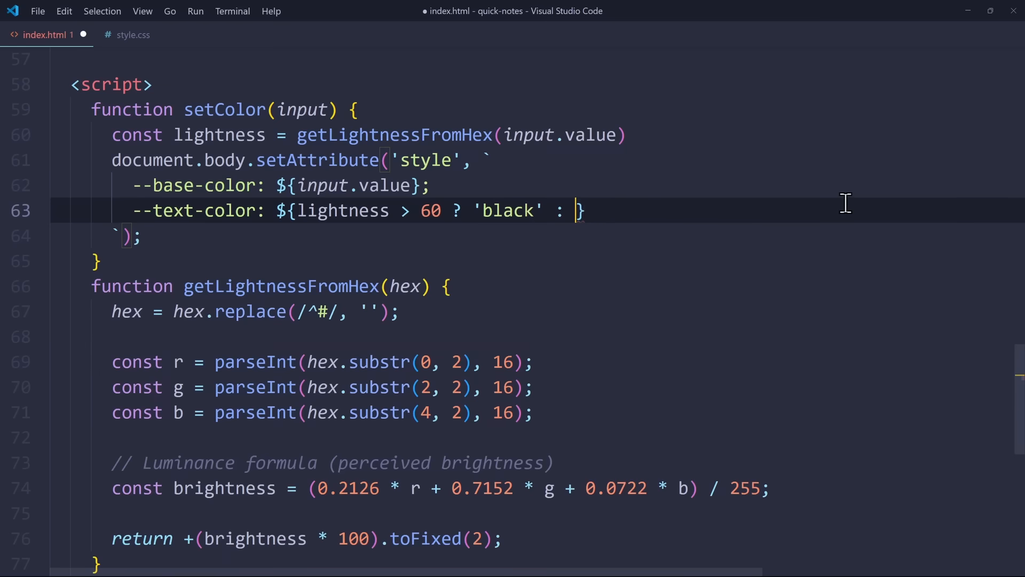
type("'white'")
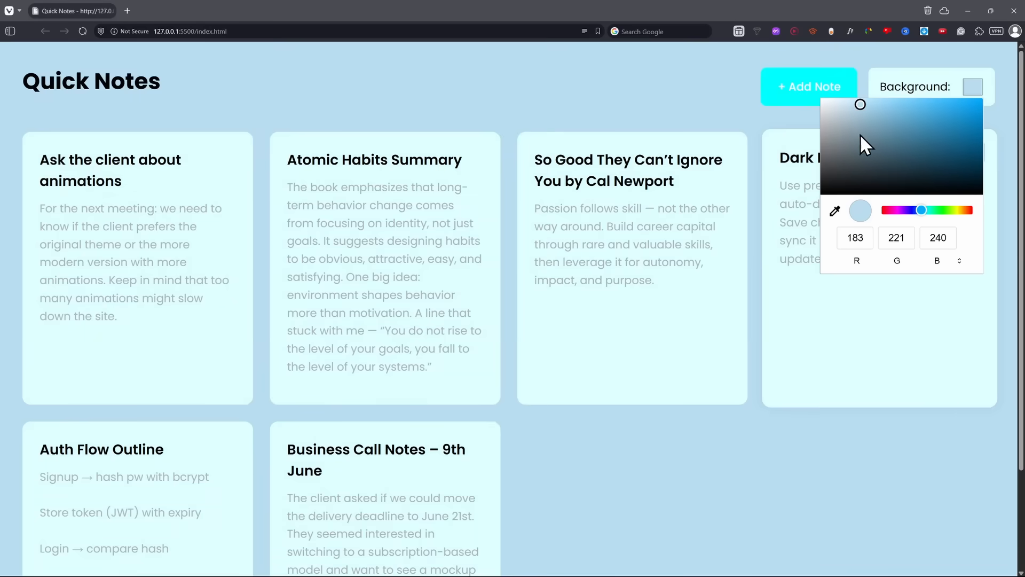
Pick a pale blue shade in the Quick Notes Background color picker.
left_click(673, 429)
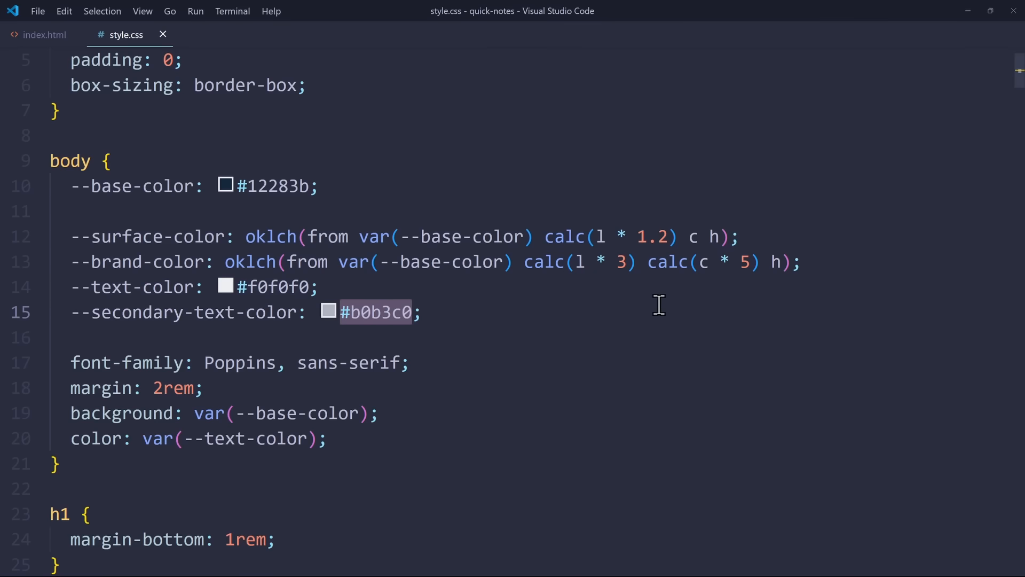
Replace #b0b3c0 with oklch(from var(--text-color) l c h / 0.6) in style.css.
type("oklch(from var(--text-color)")
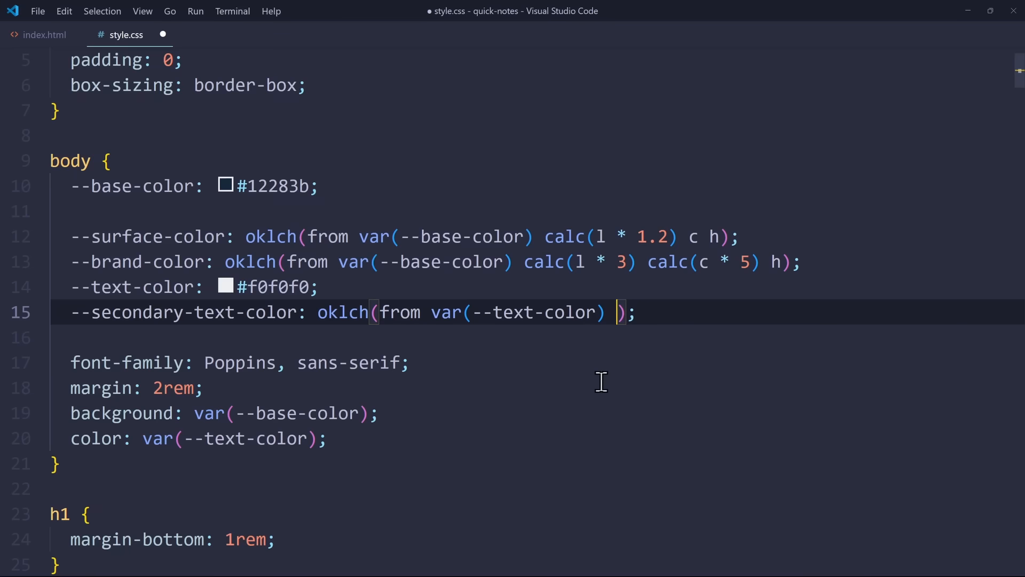
type("l c h /")
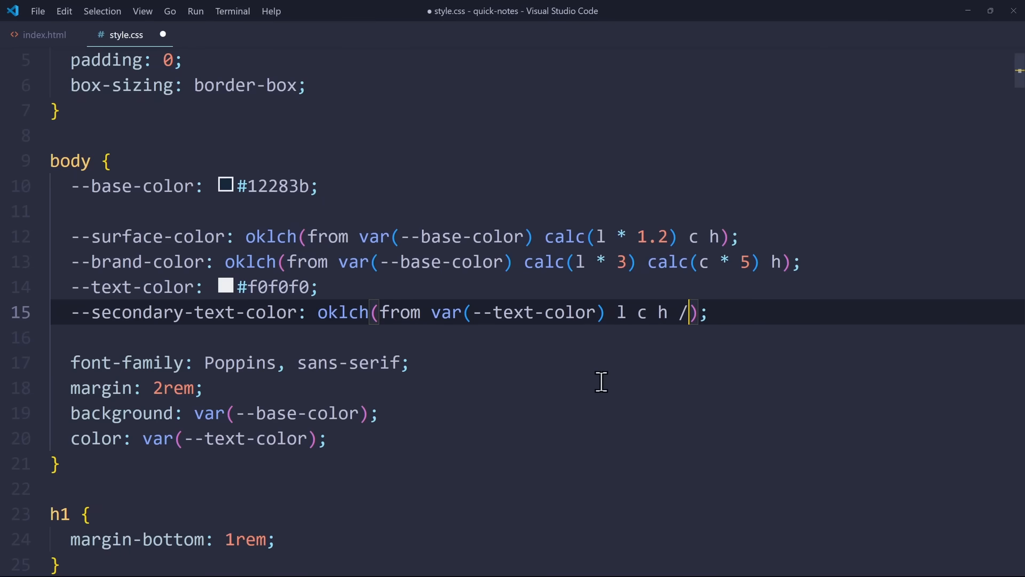
type("0.6")
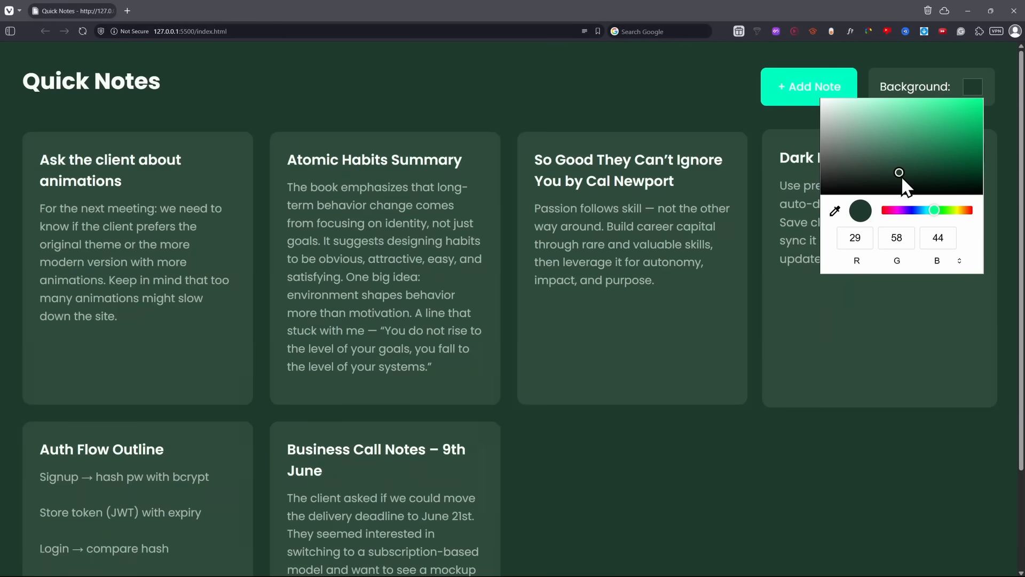
Drag in the Background picker's gradient to deepen the page to dark green.
left_click_drag(899, 172, 919, 178)
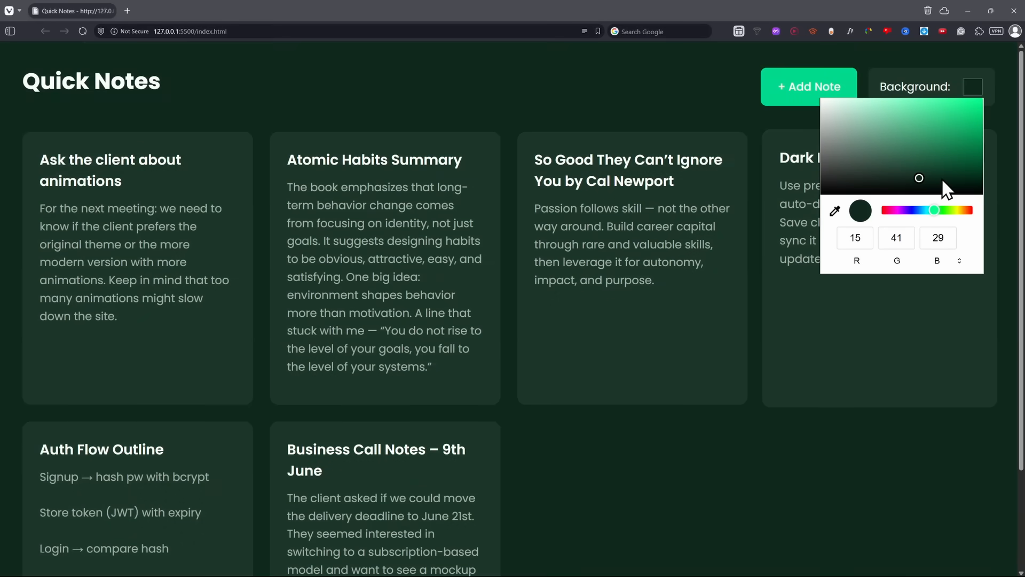